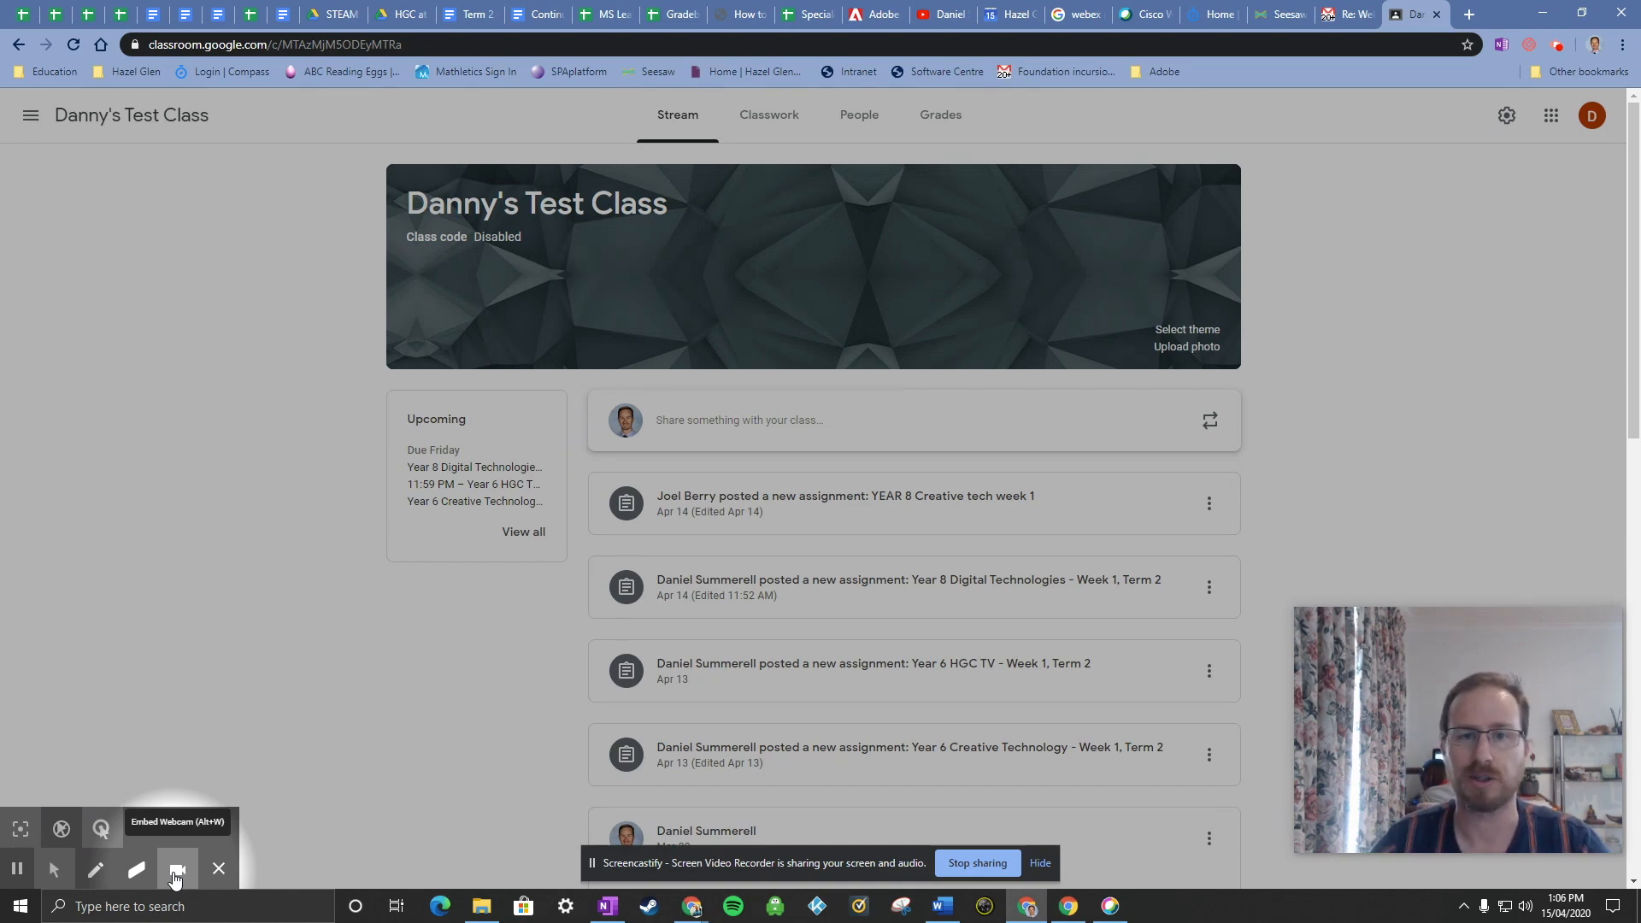
Step: Show Danny's Test Class Classwork page with the Year 6 HGC TV assignment listed
click(175, 869)
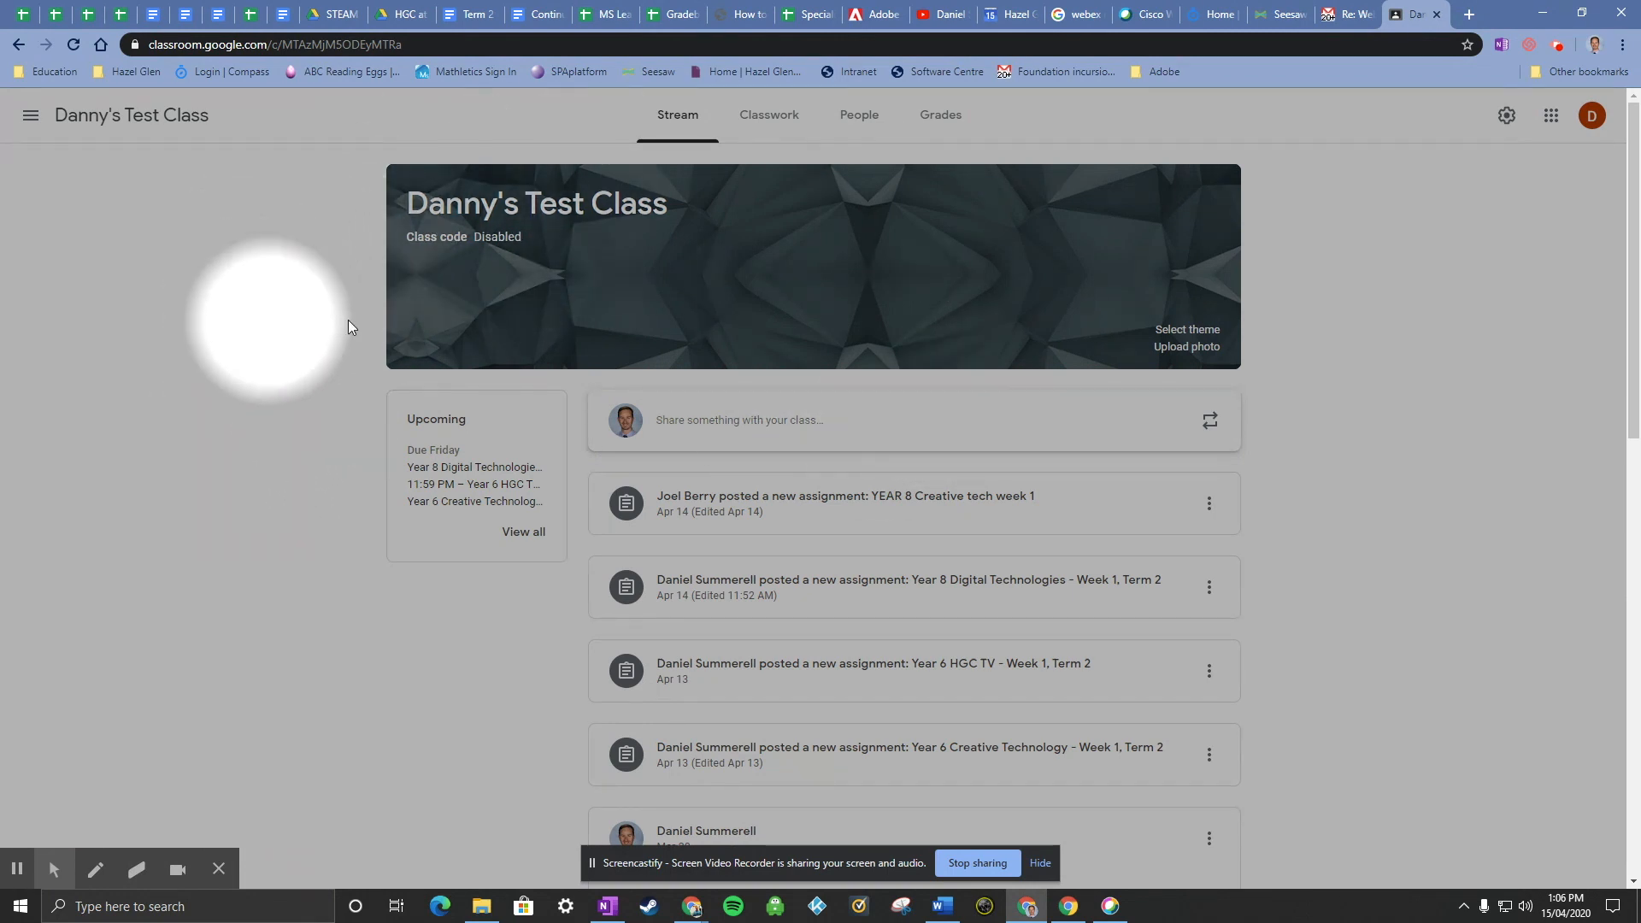
mouse_move(377, 528)
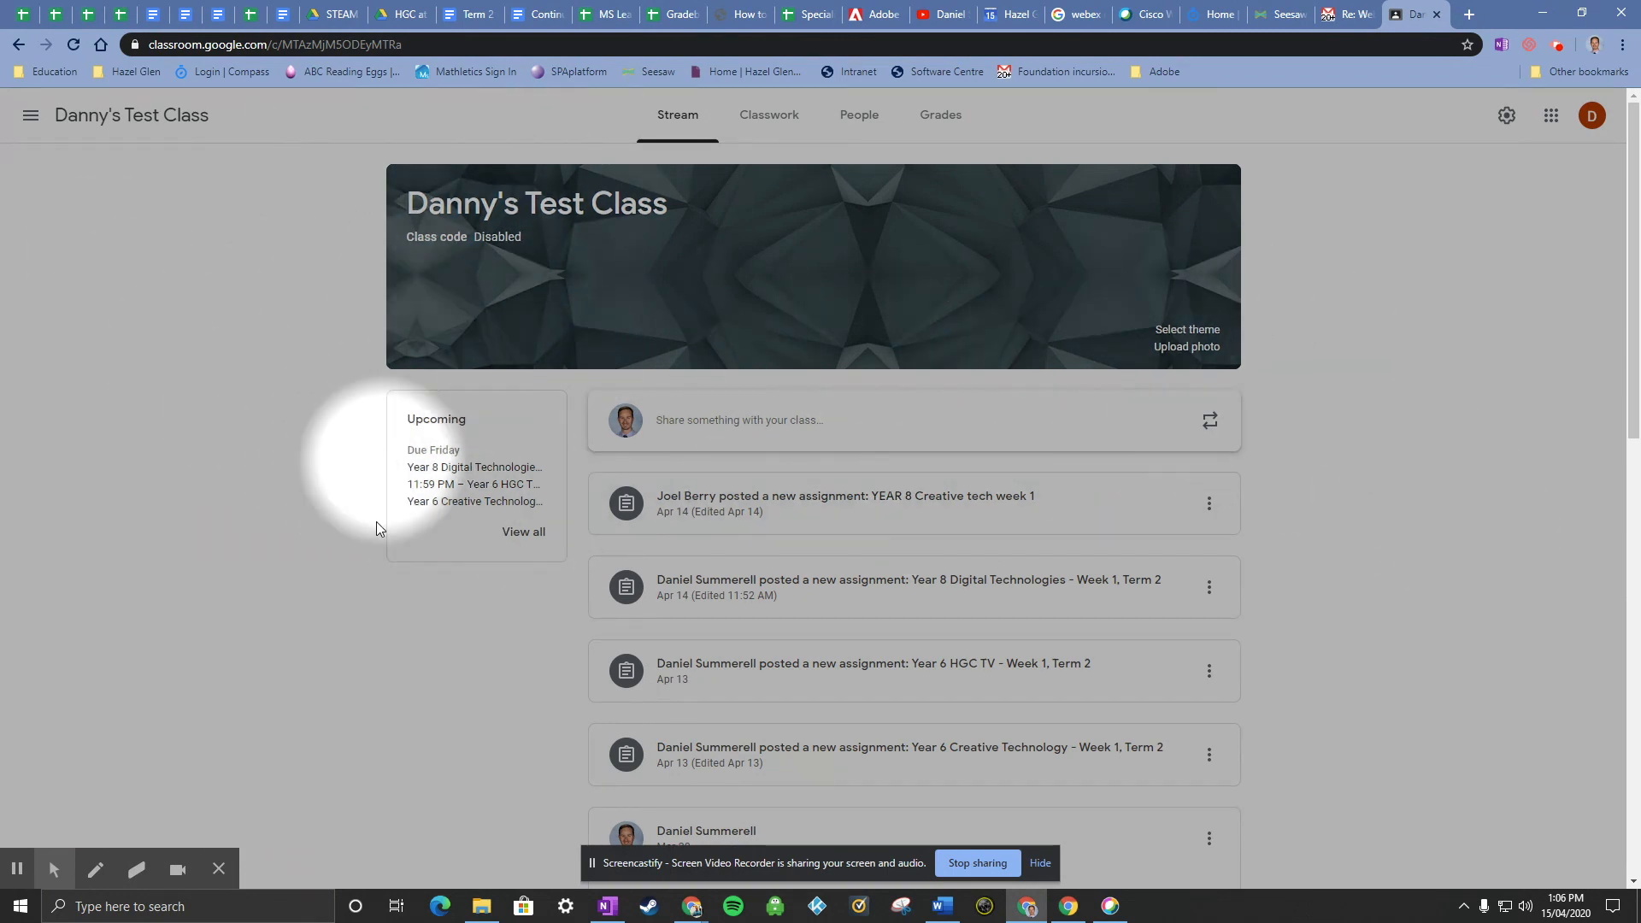
mouse_move(236, 194)
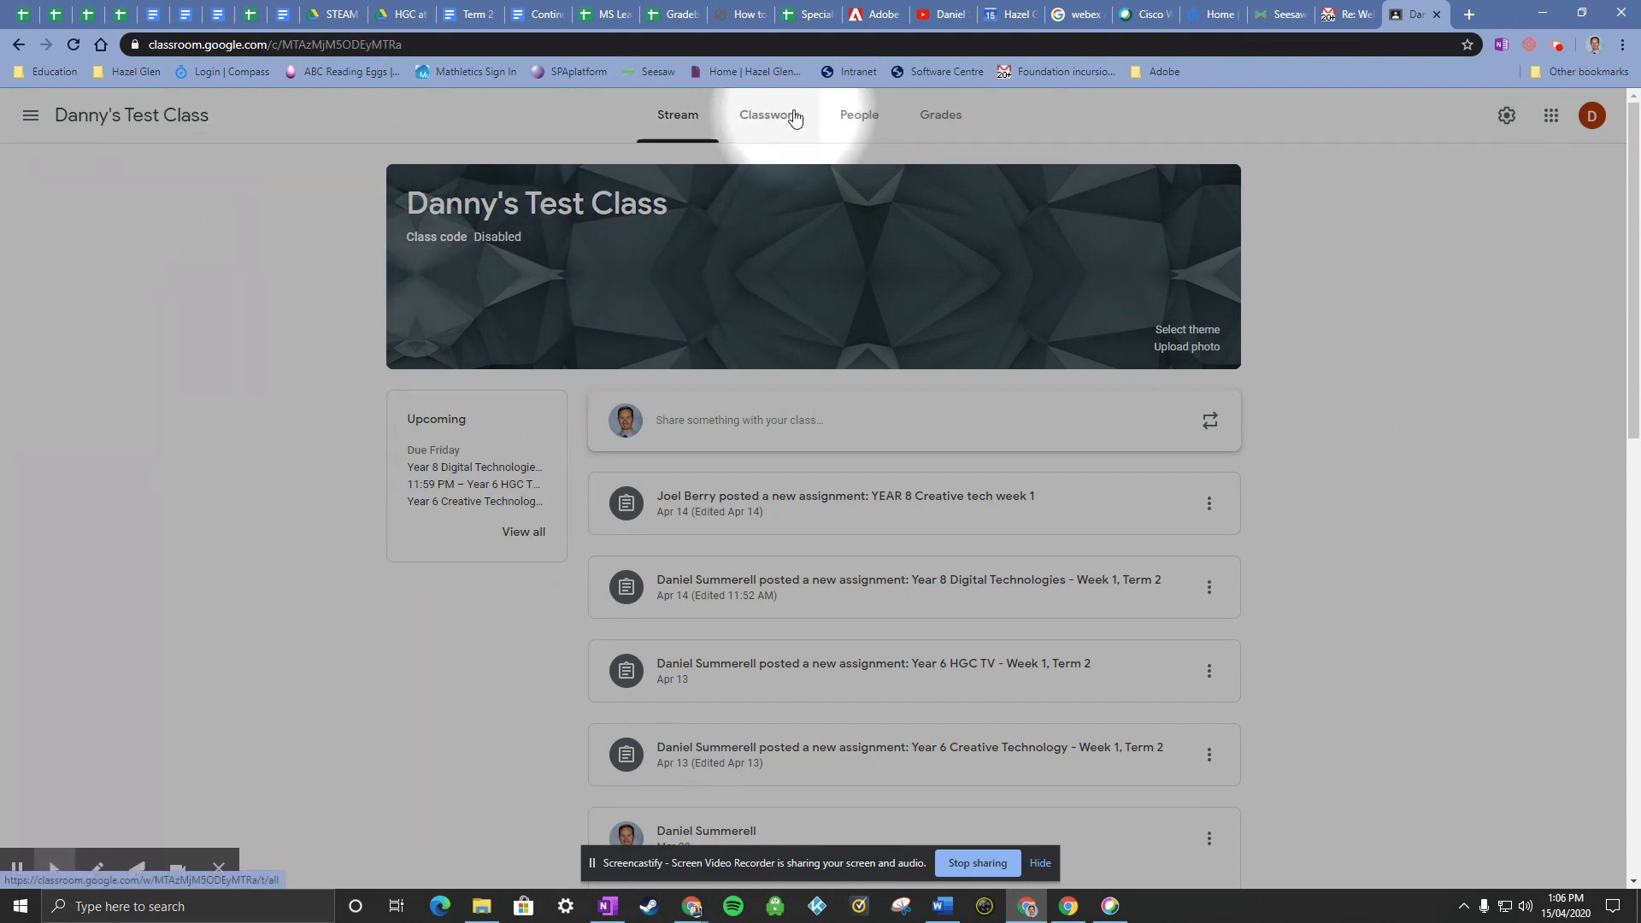
click(769, 115)
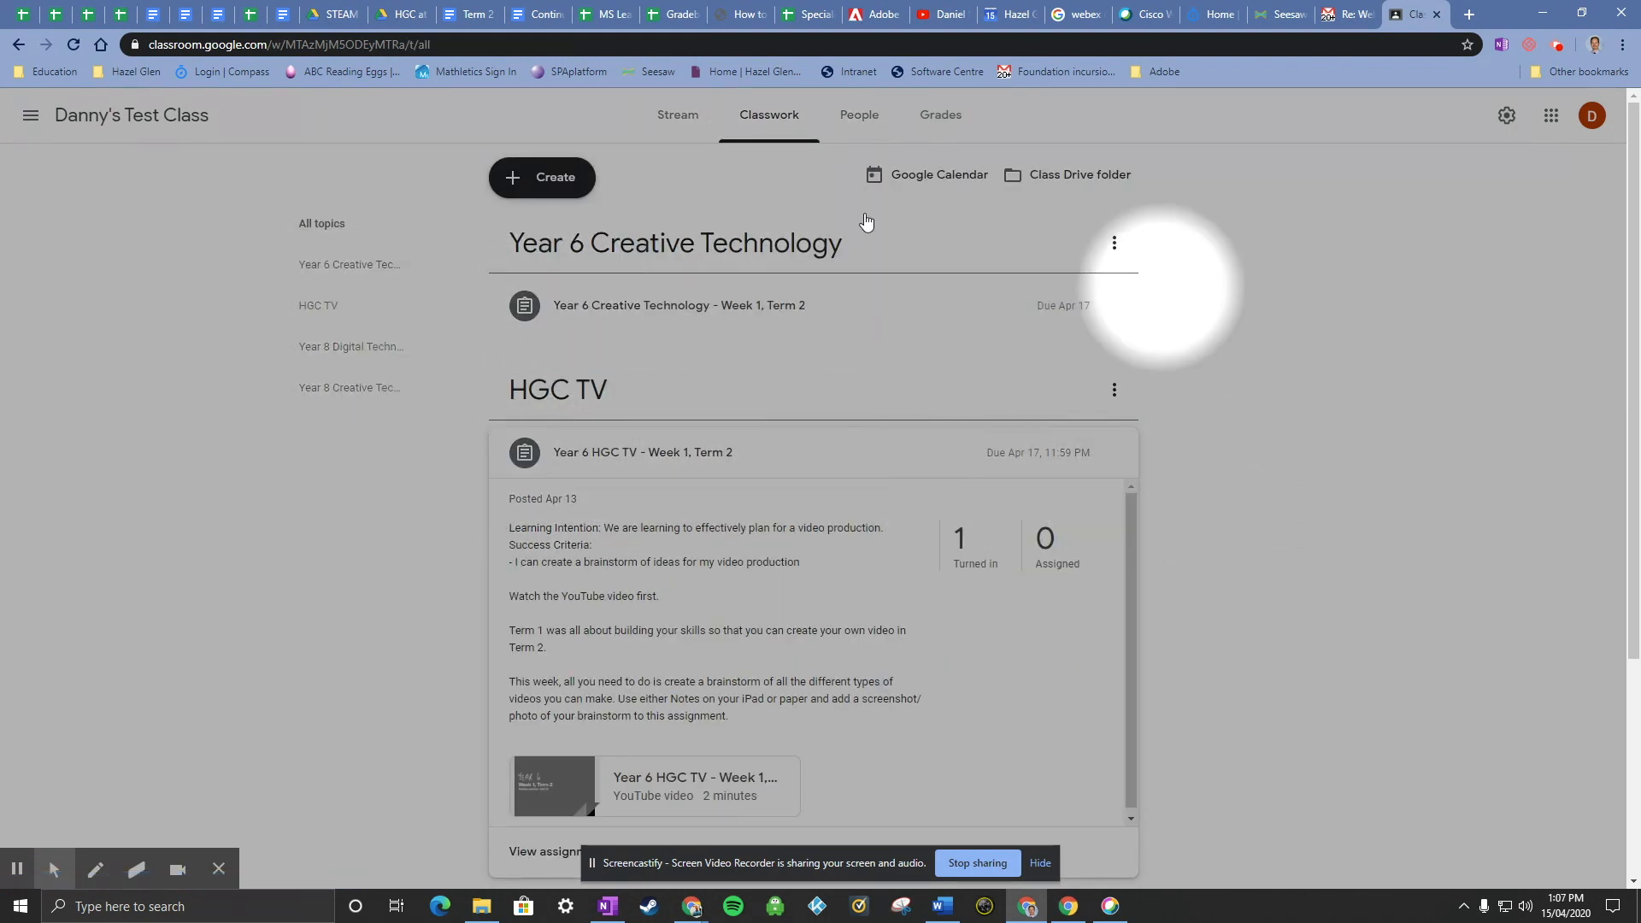
mouse_move(481, 489)
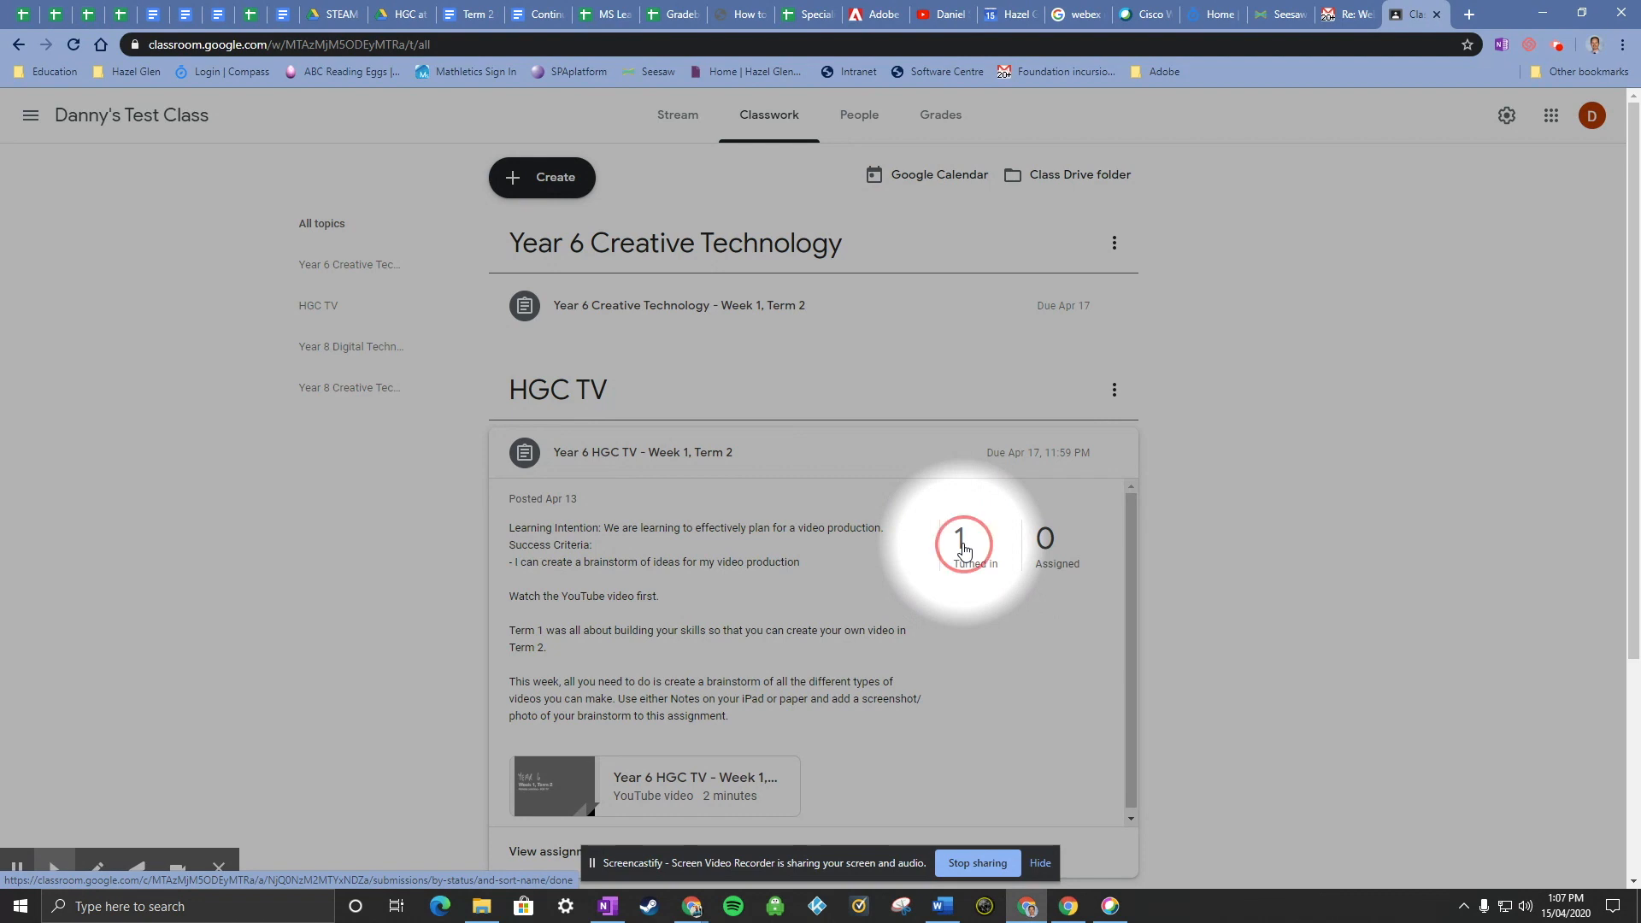
Step: Open Student work for Year 6 HGC TV - Week 1, Term 2 via '1 Turned in'
click(962, 544)
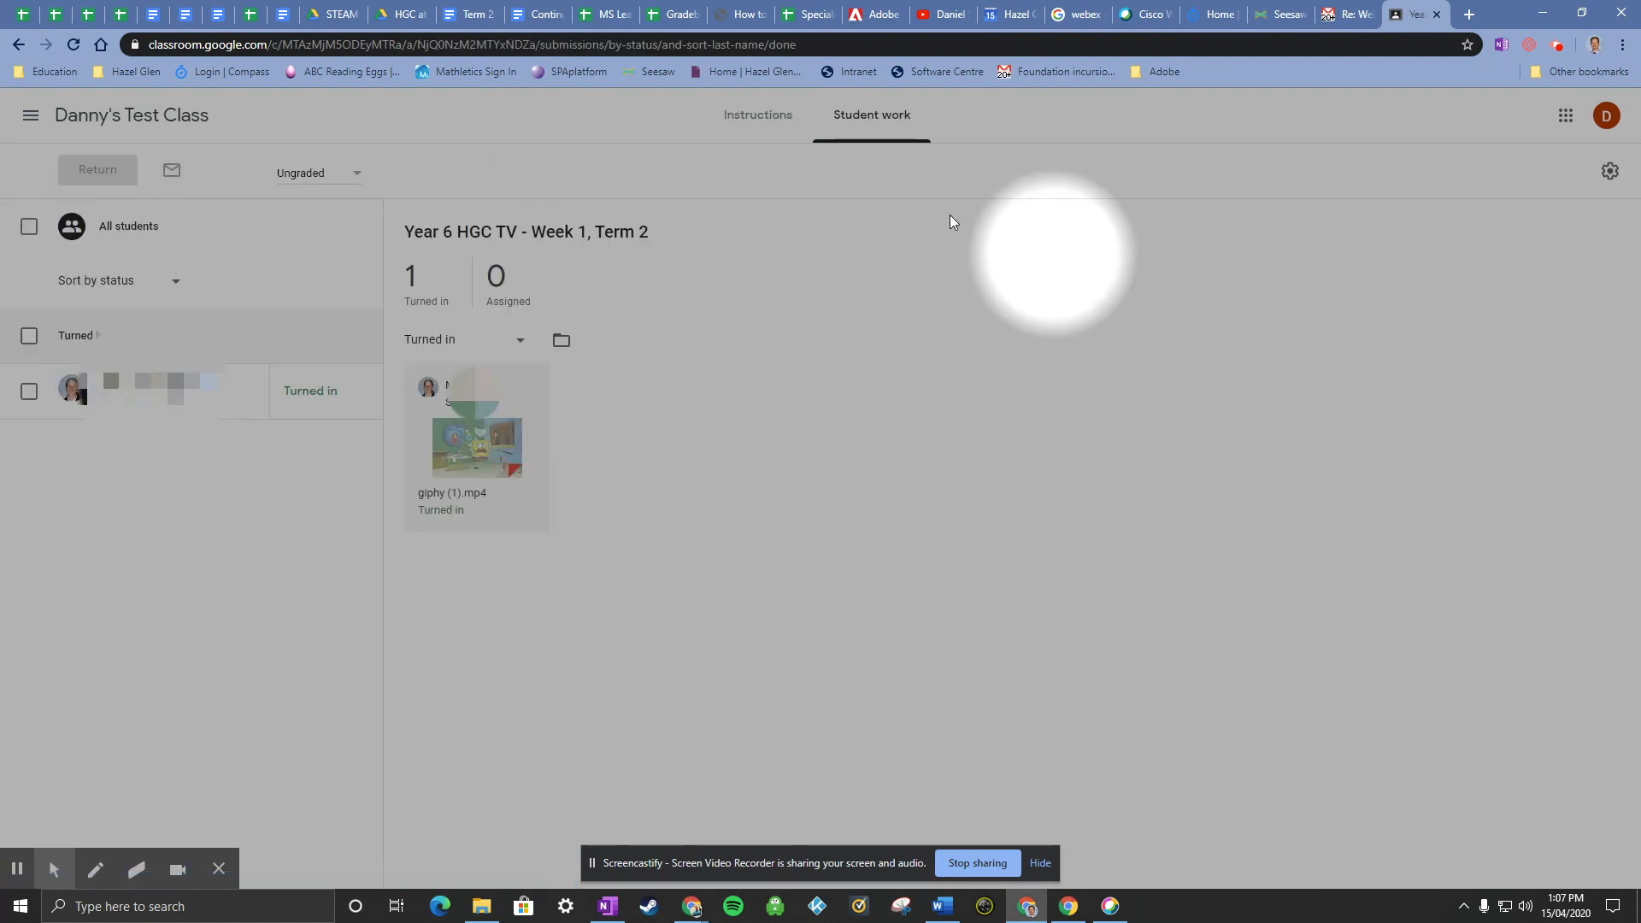
mouse_move(923, 507)
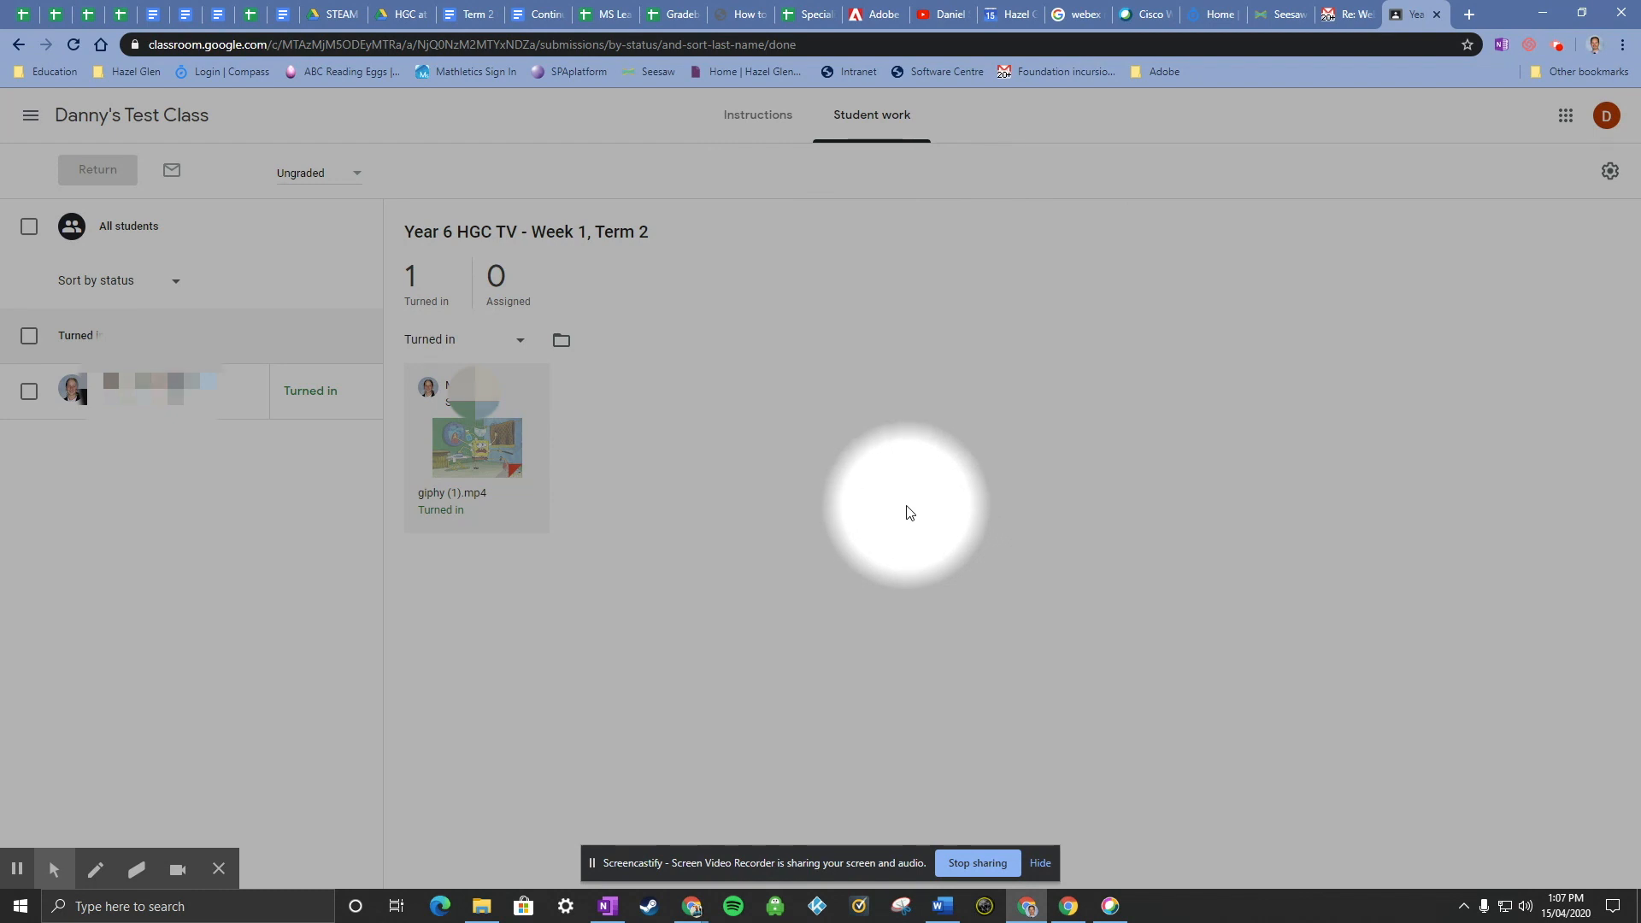
mouse_move(924, 659)
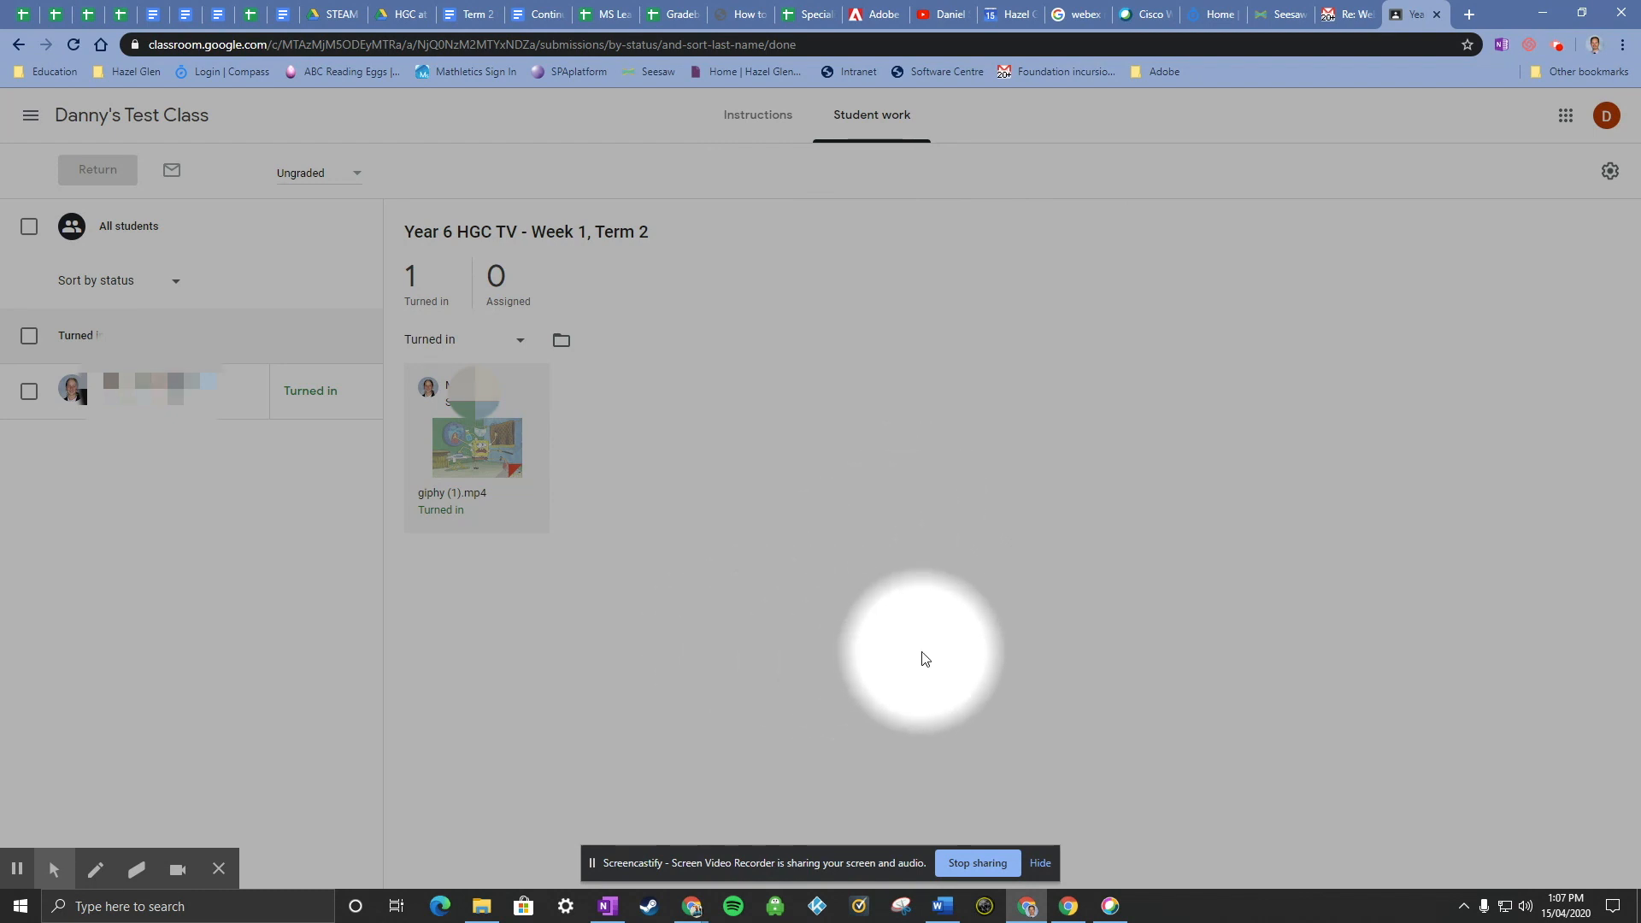
mouse_move(574, 461)
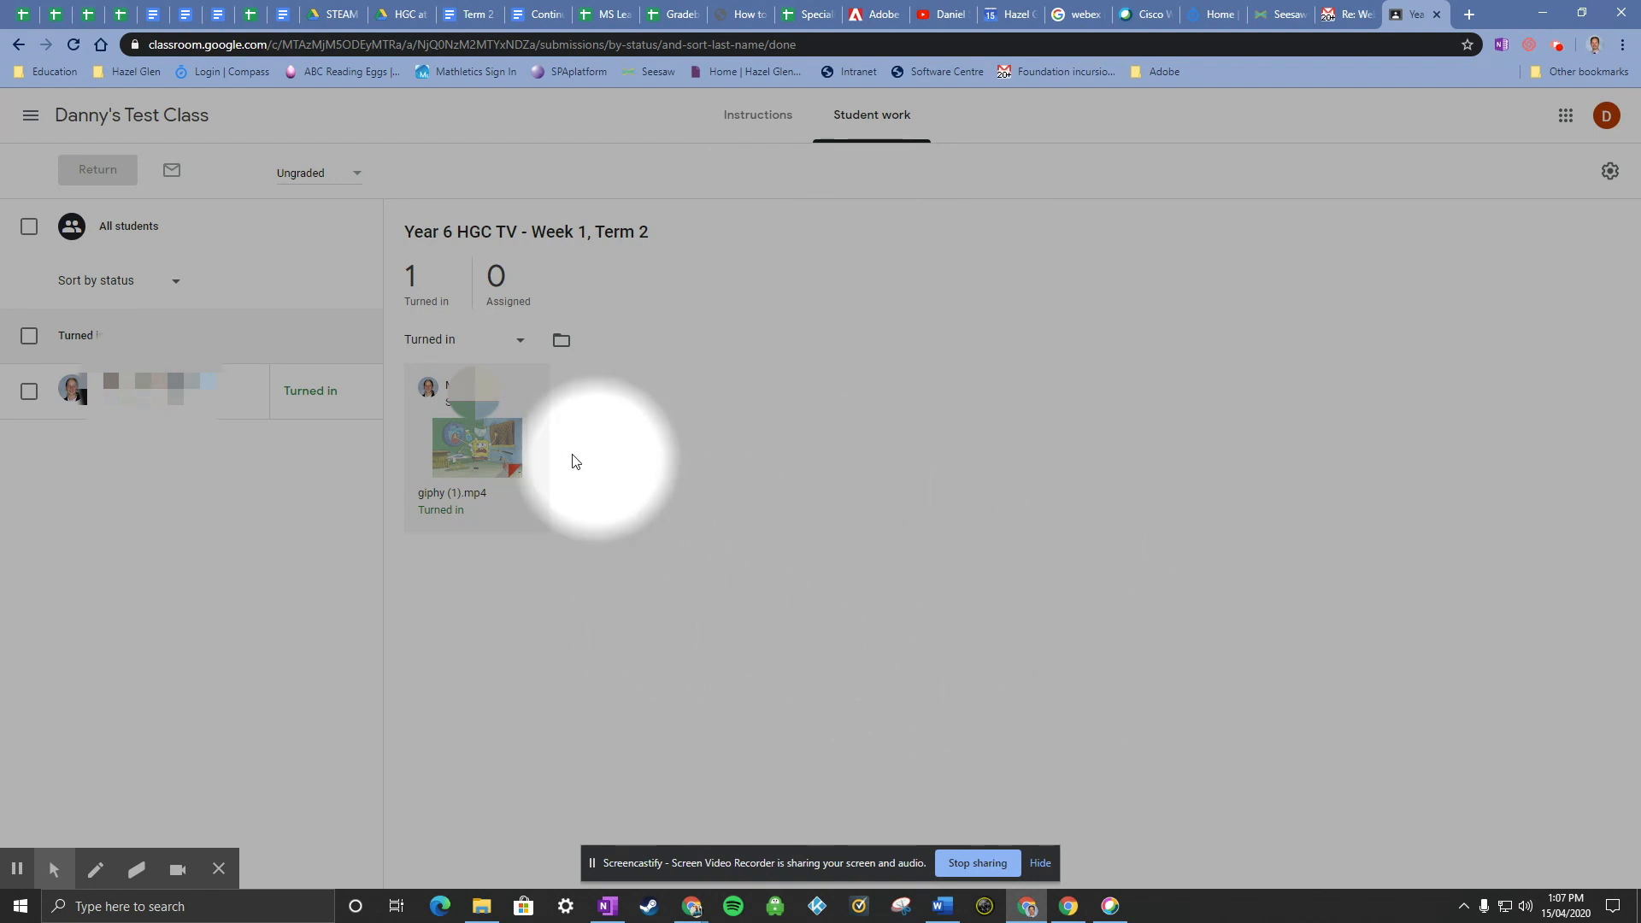
mouse_move(477, 433)
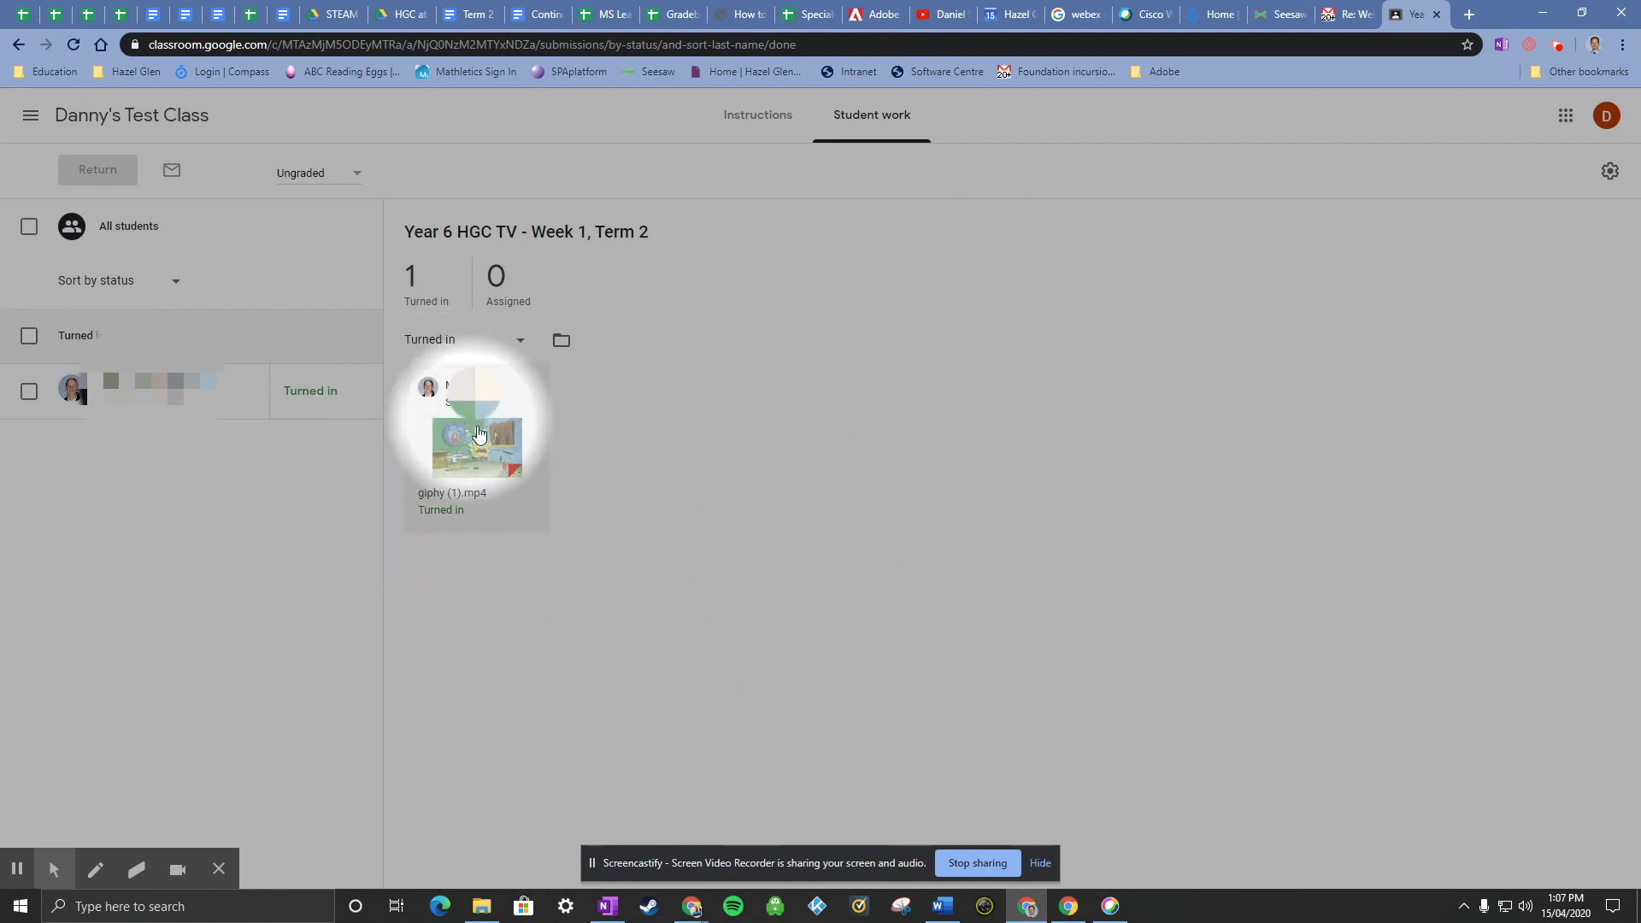
Step: Open the student's submitted video giphy (1).mp4 for review
click(476, 439)
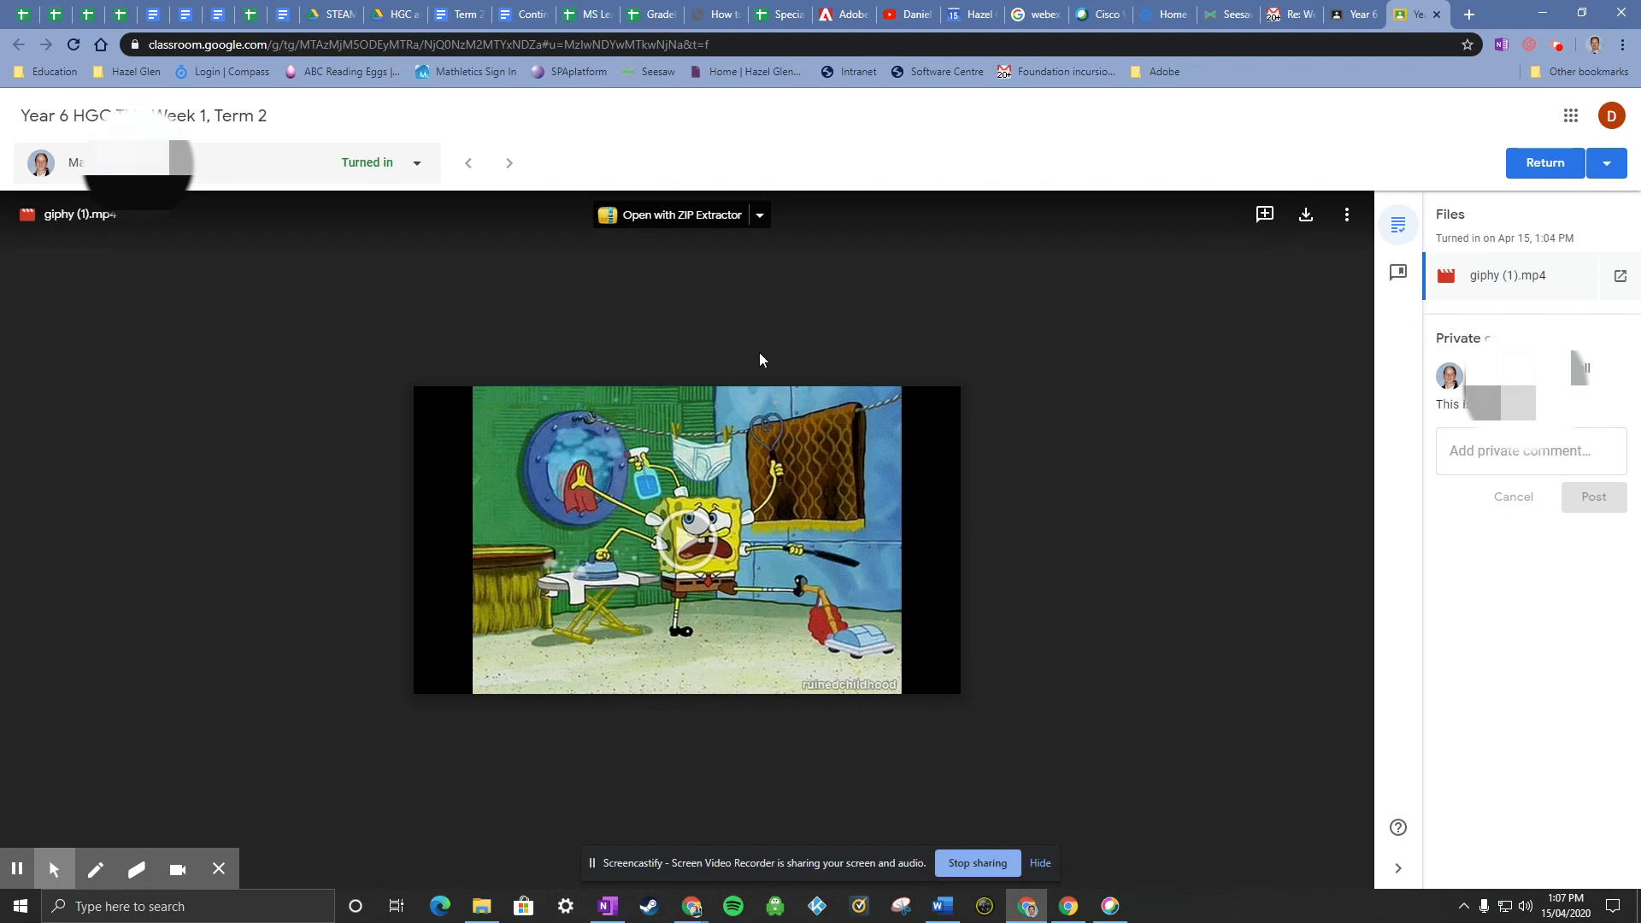
click(1264, 214)
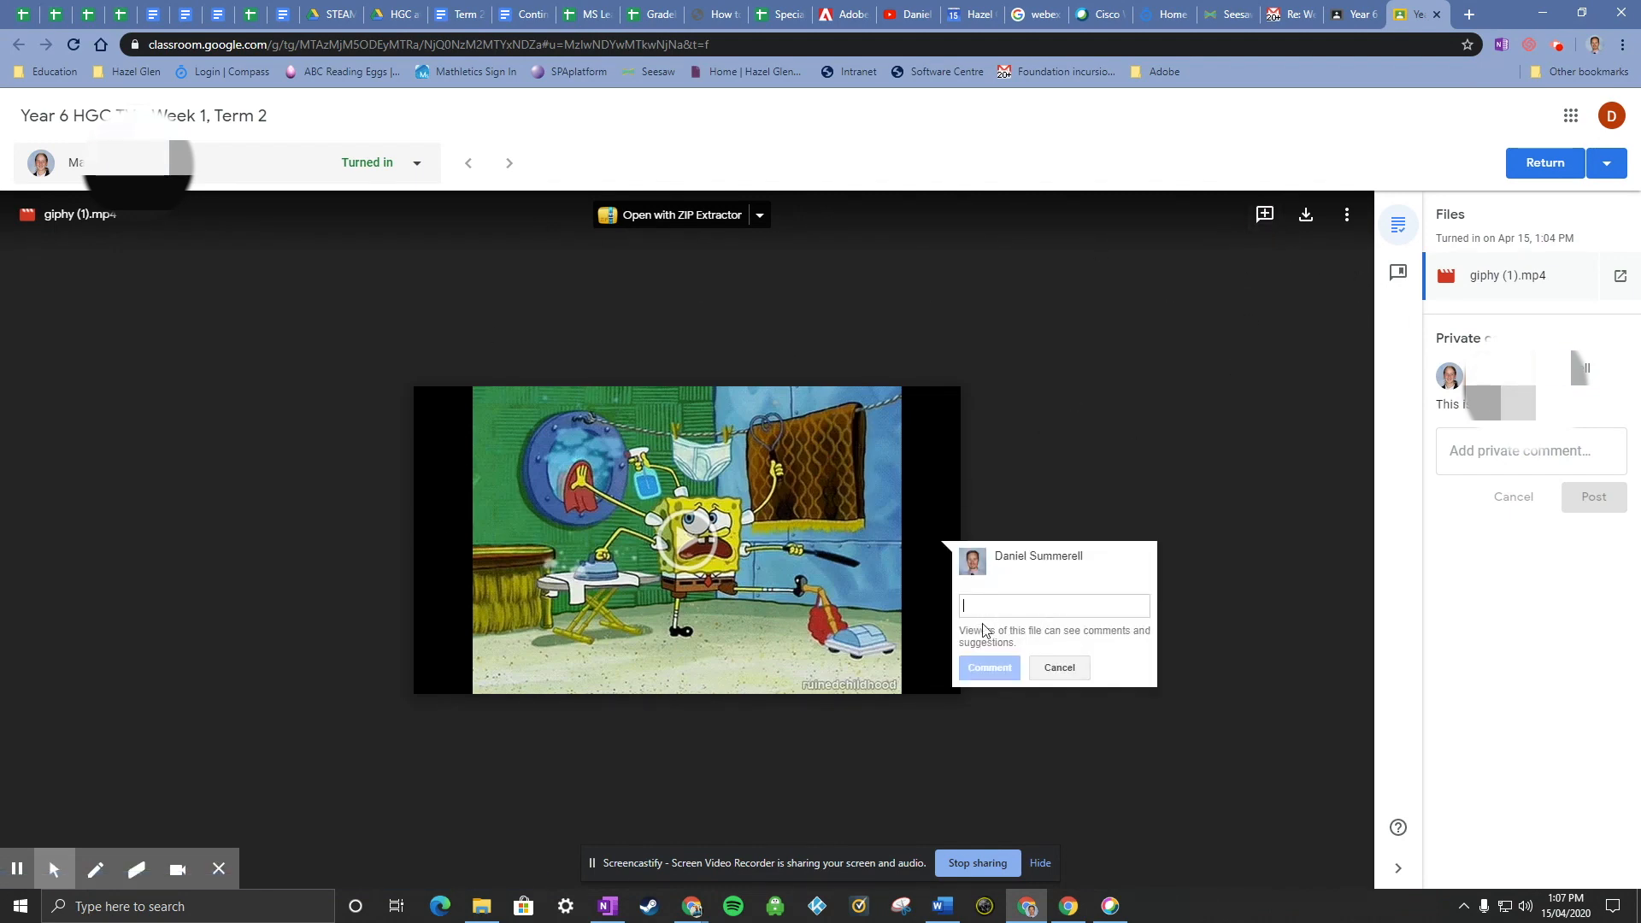
click(1058, 667)
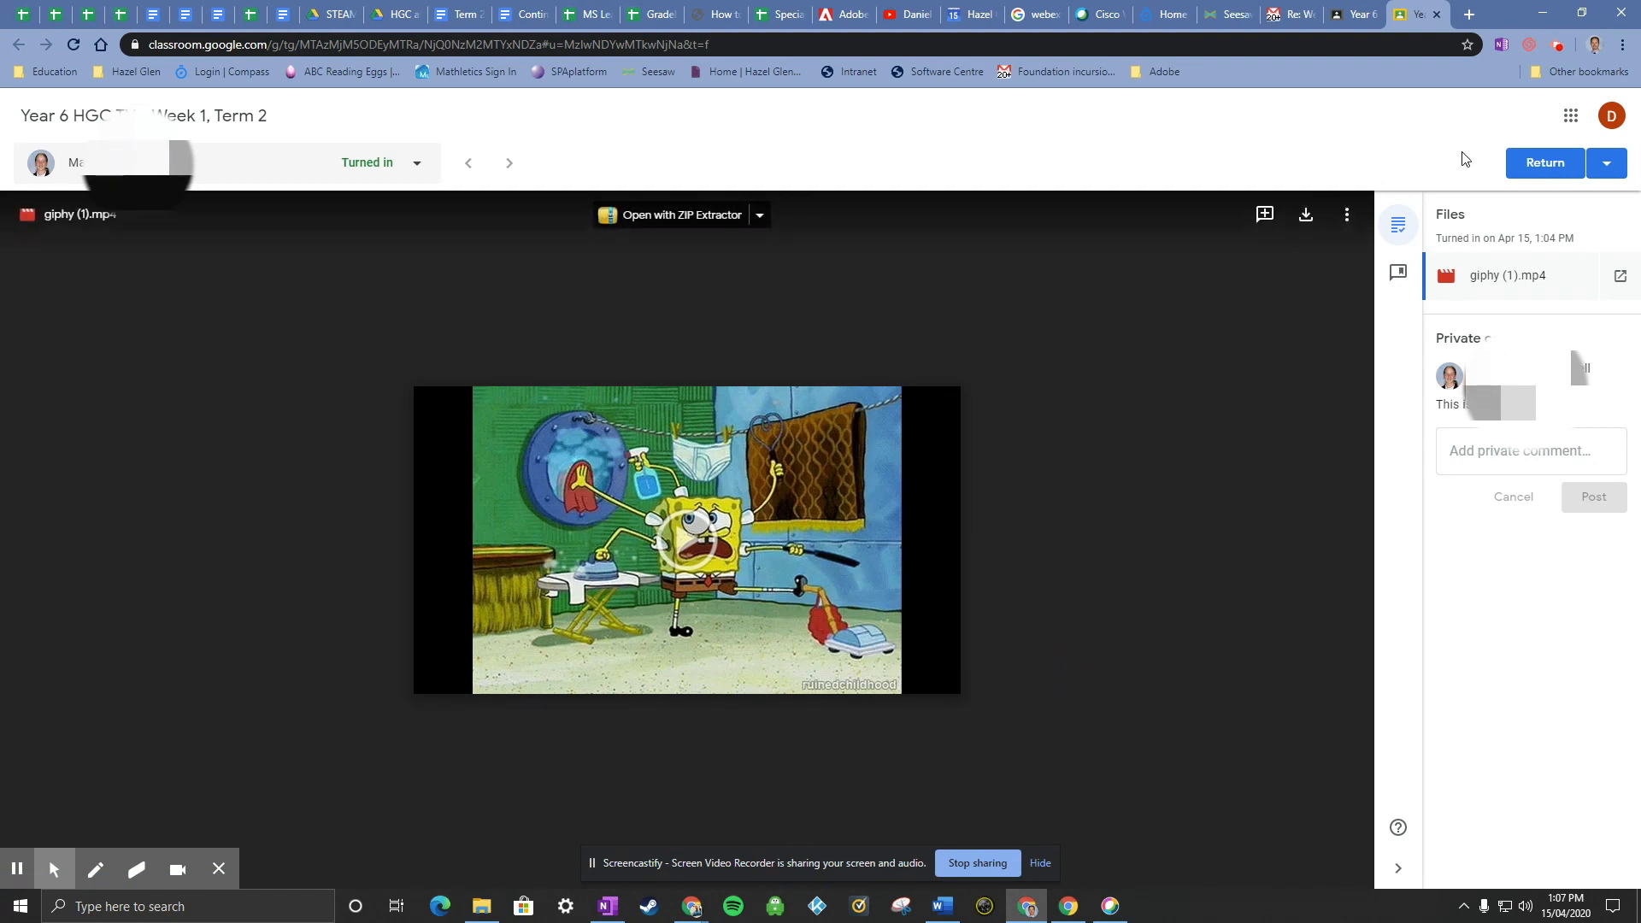
Step: Post the private comment 'Added comments' to the student
click(1529, 451)
text(Added comment)
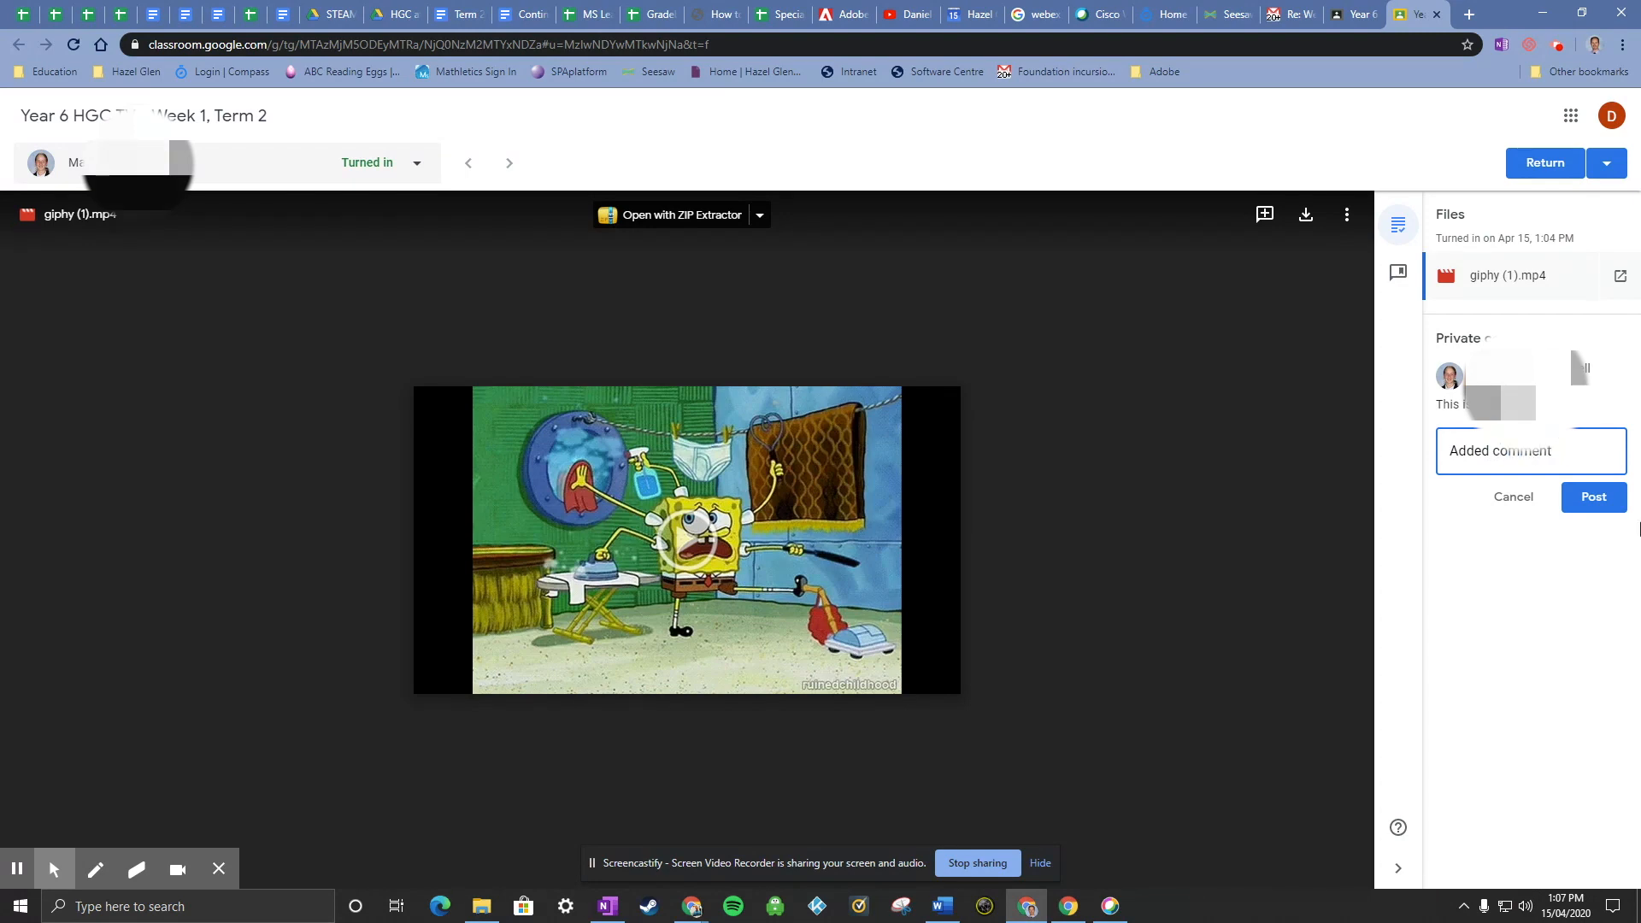
click(1594, 495)
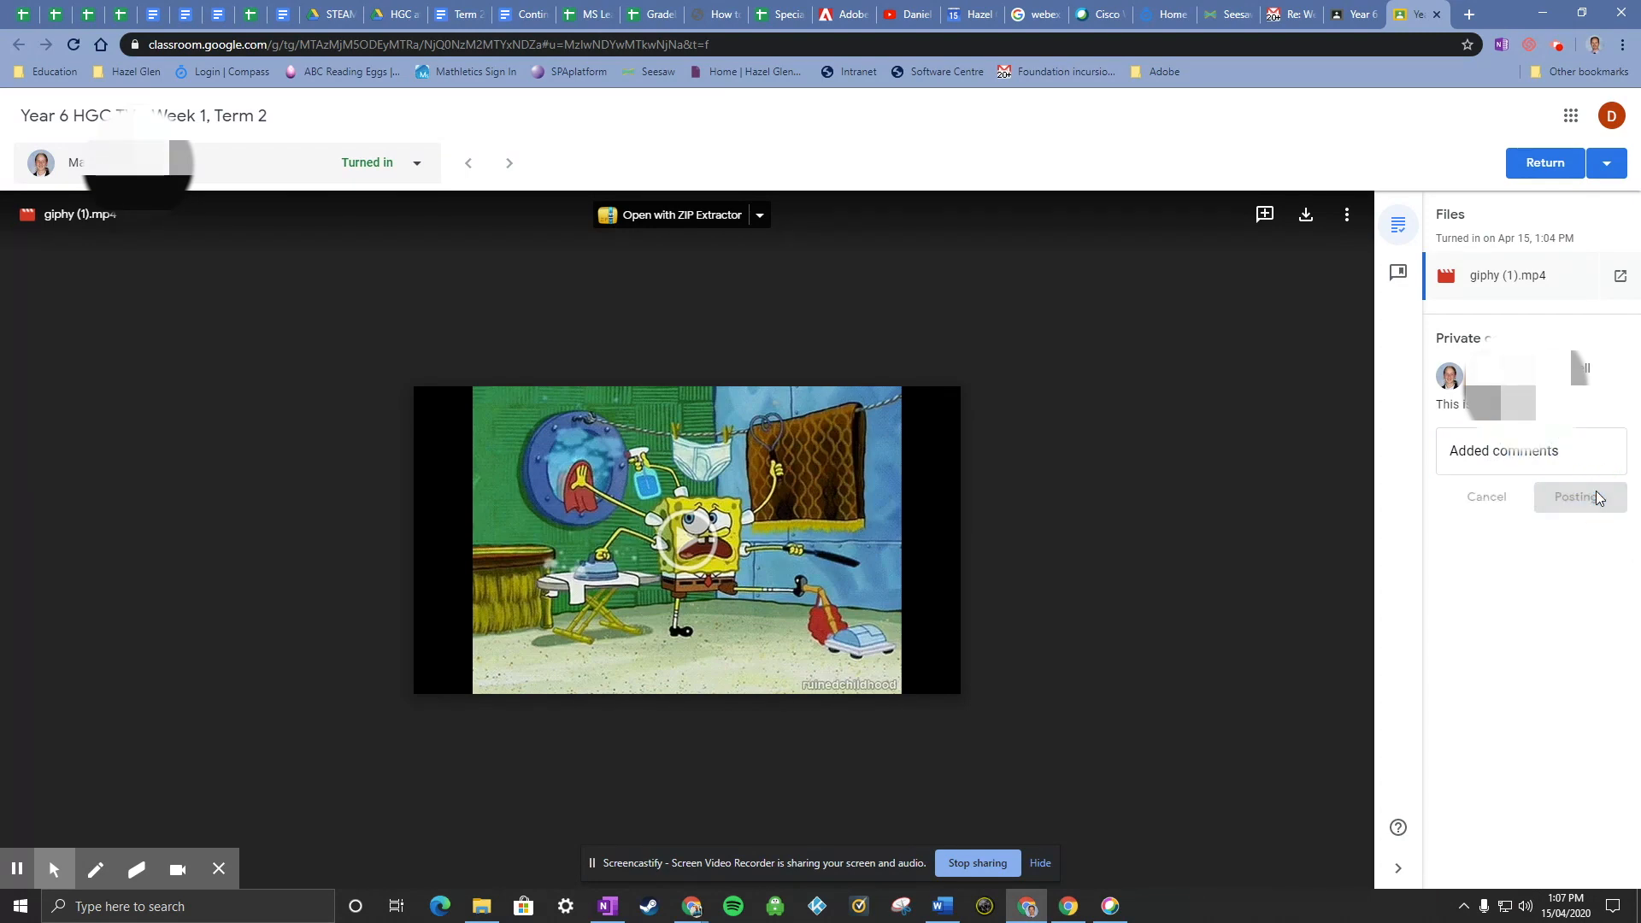
click(1578, 496)
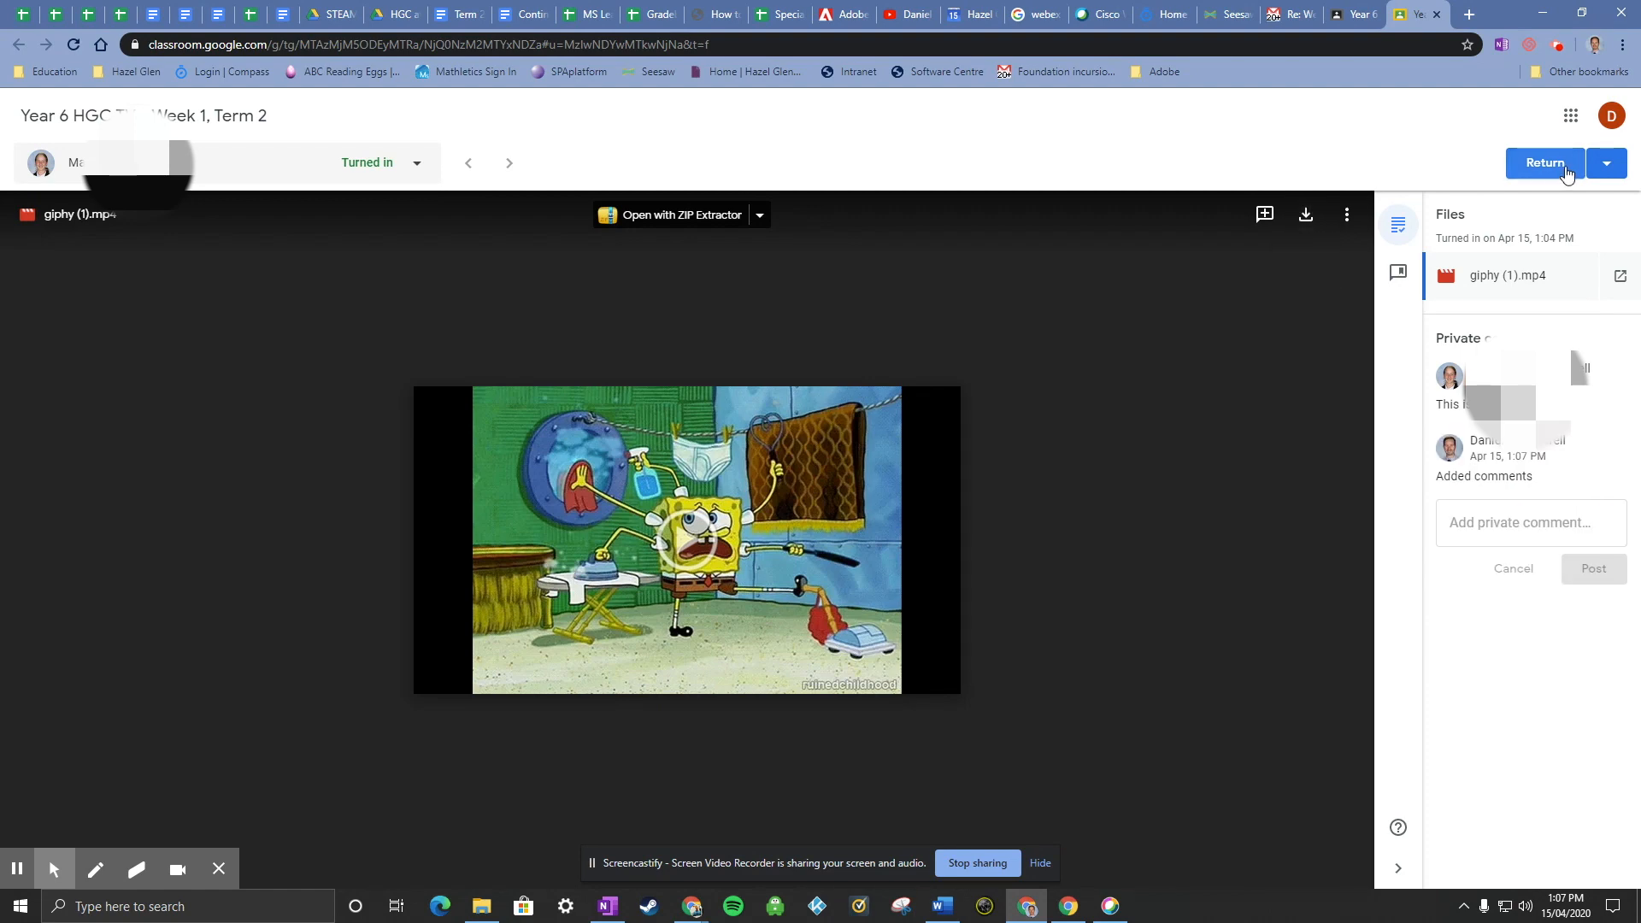
mouse_move(1558, 145)
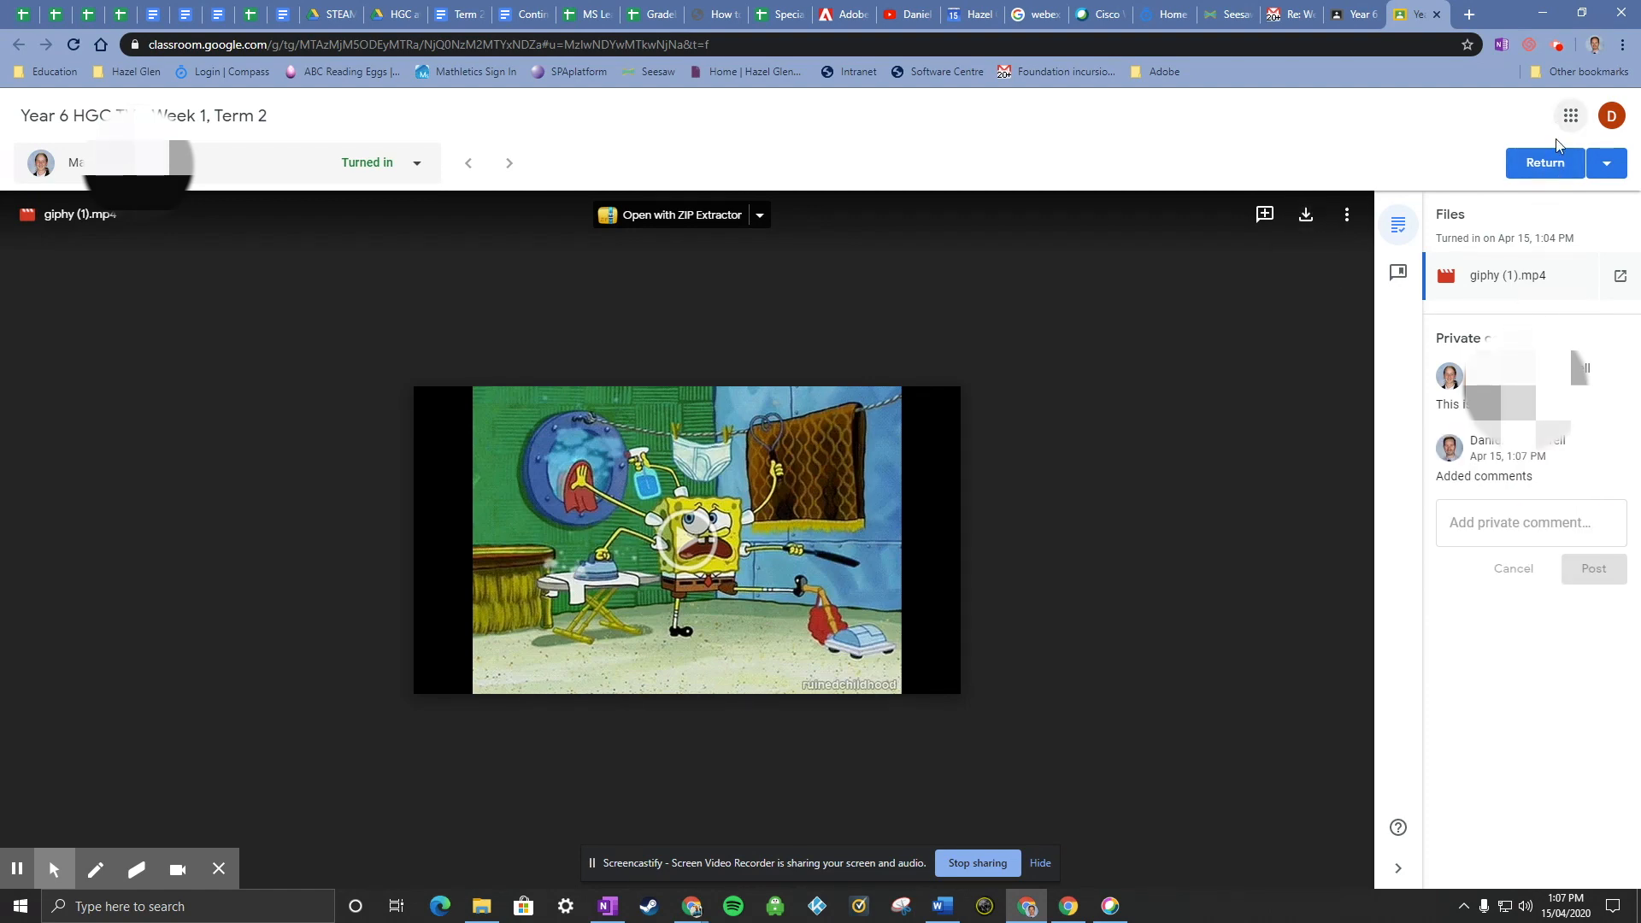
mouse_move(1553, 195)
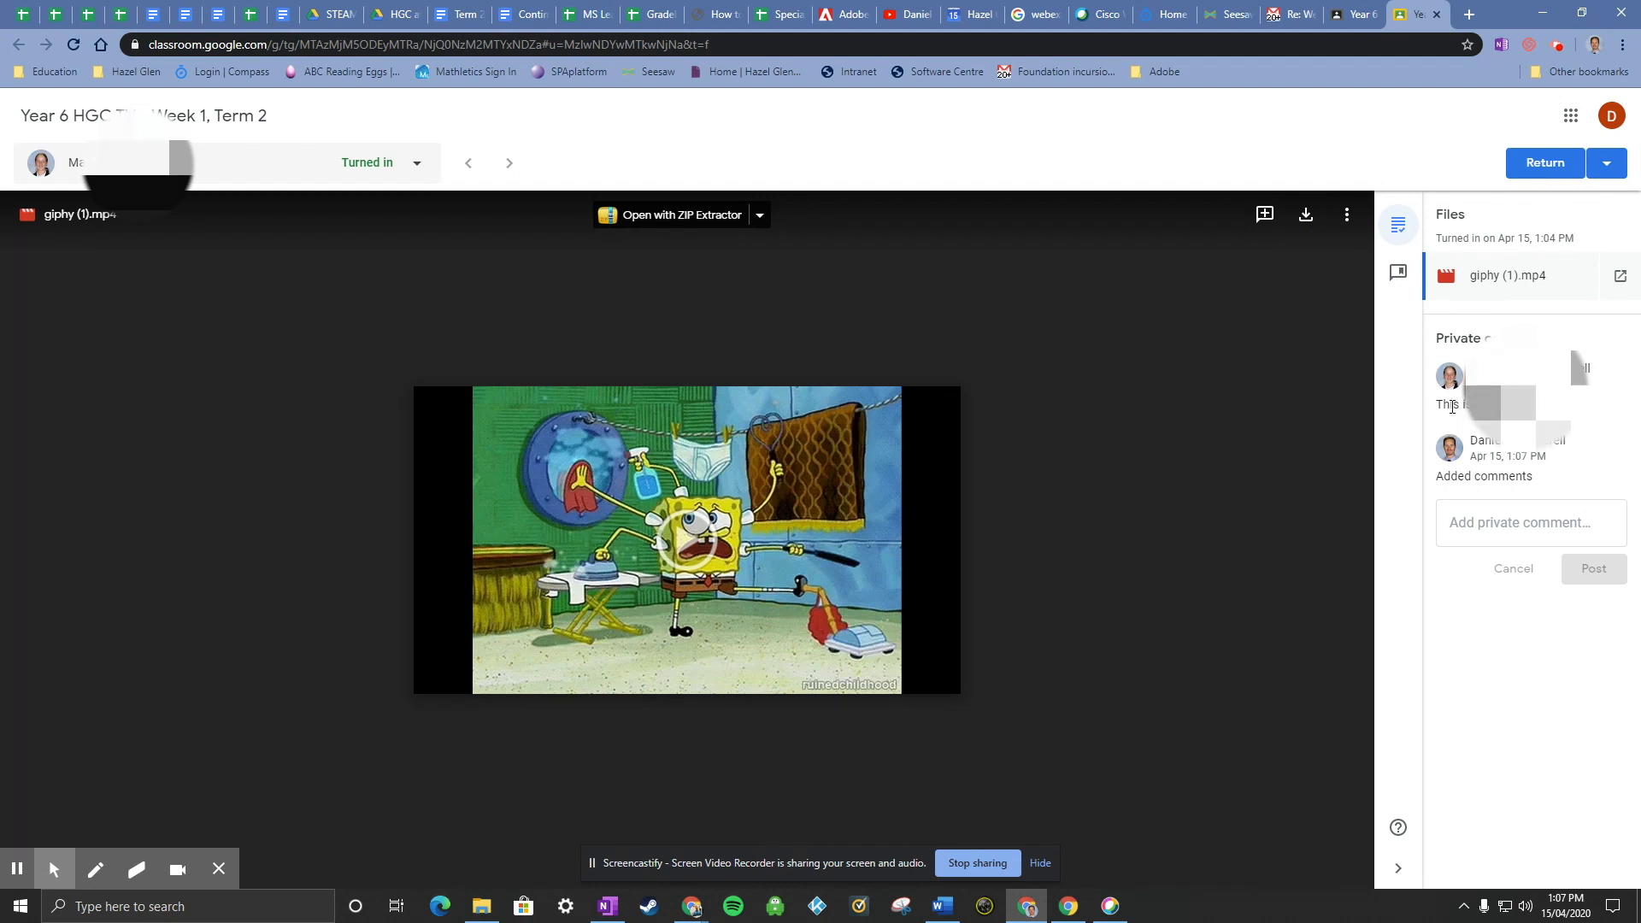
mouse_move(1588, 180)
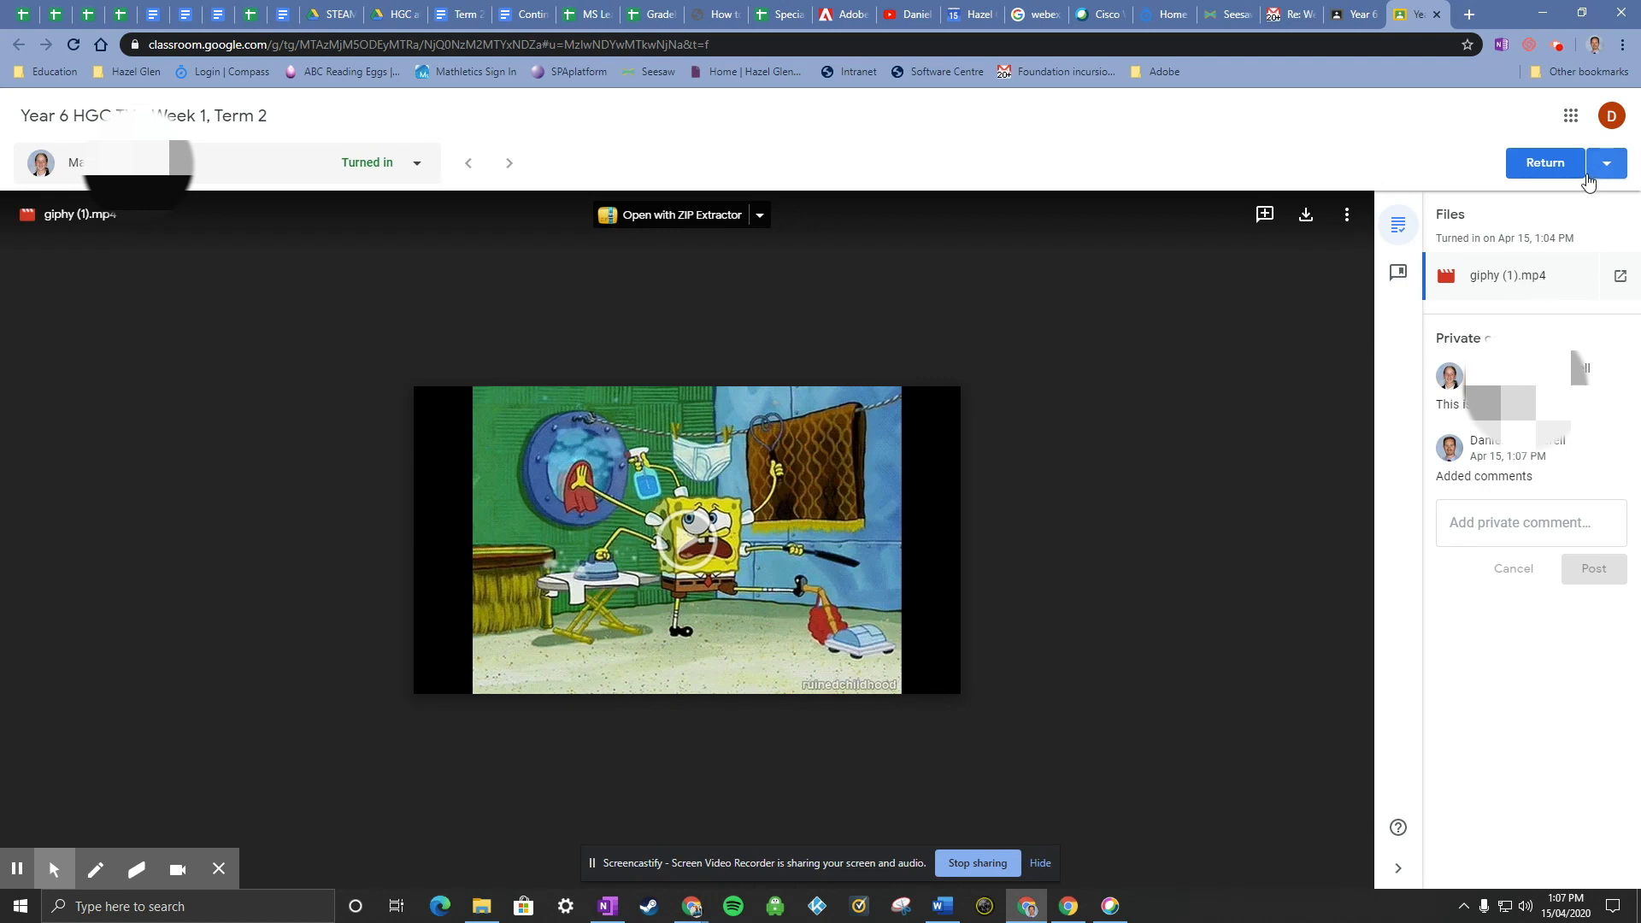
Step: Return the turned-in work to the one student and confirm
click(1545, 162)
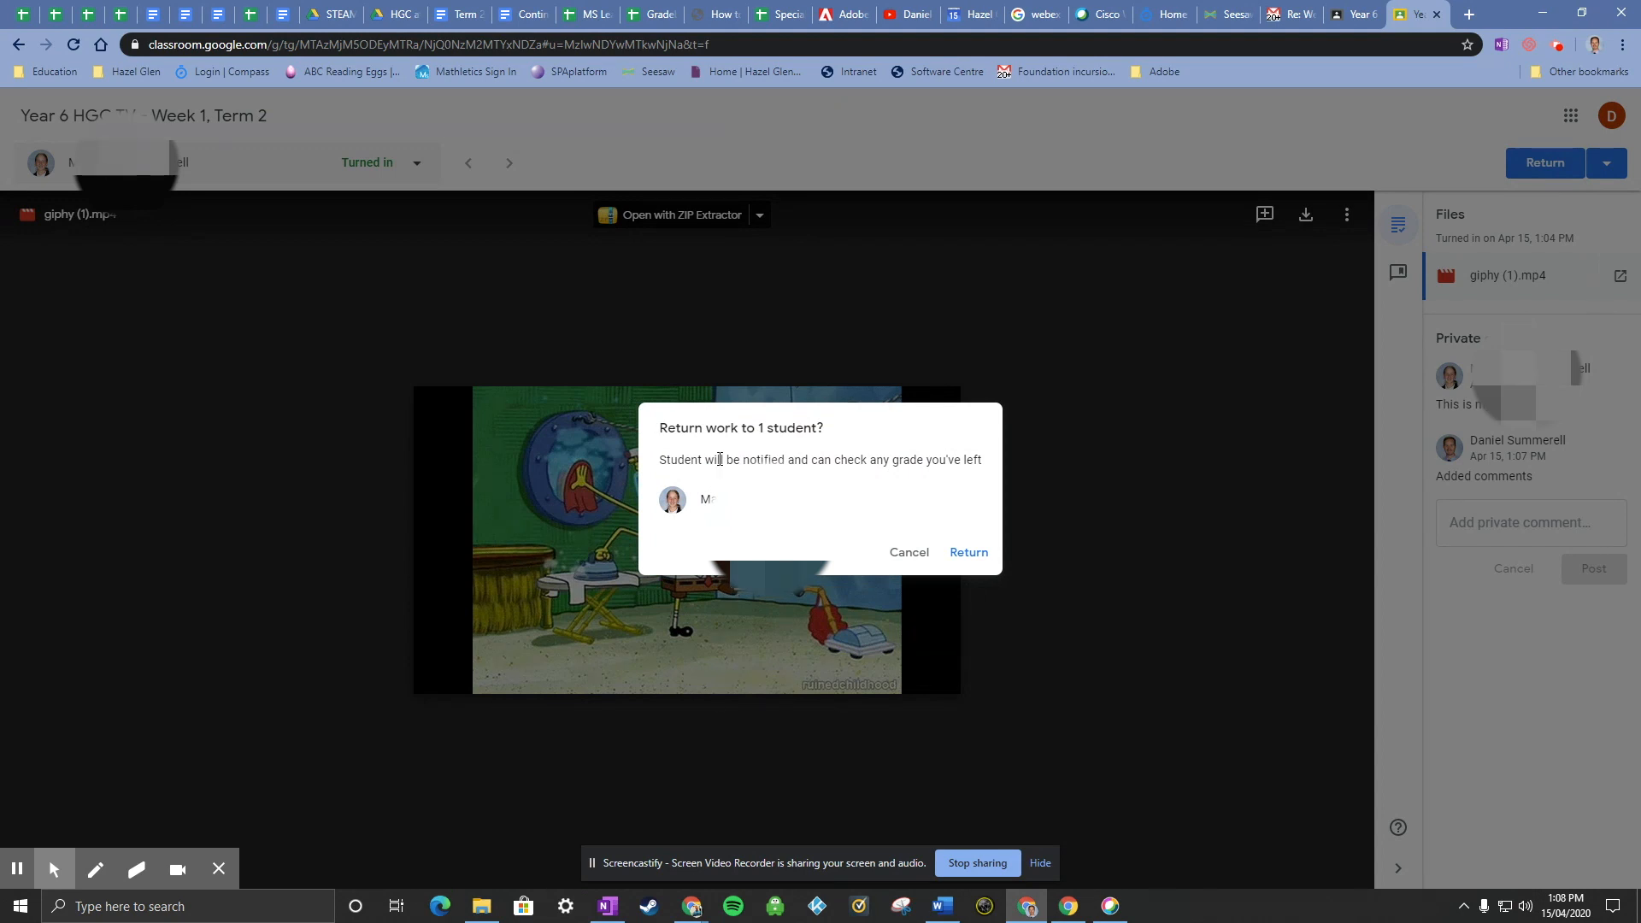
mouse_move(968, 535)
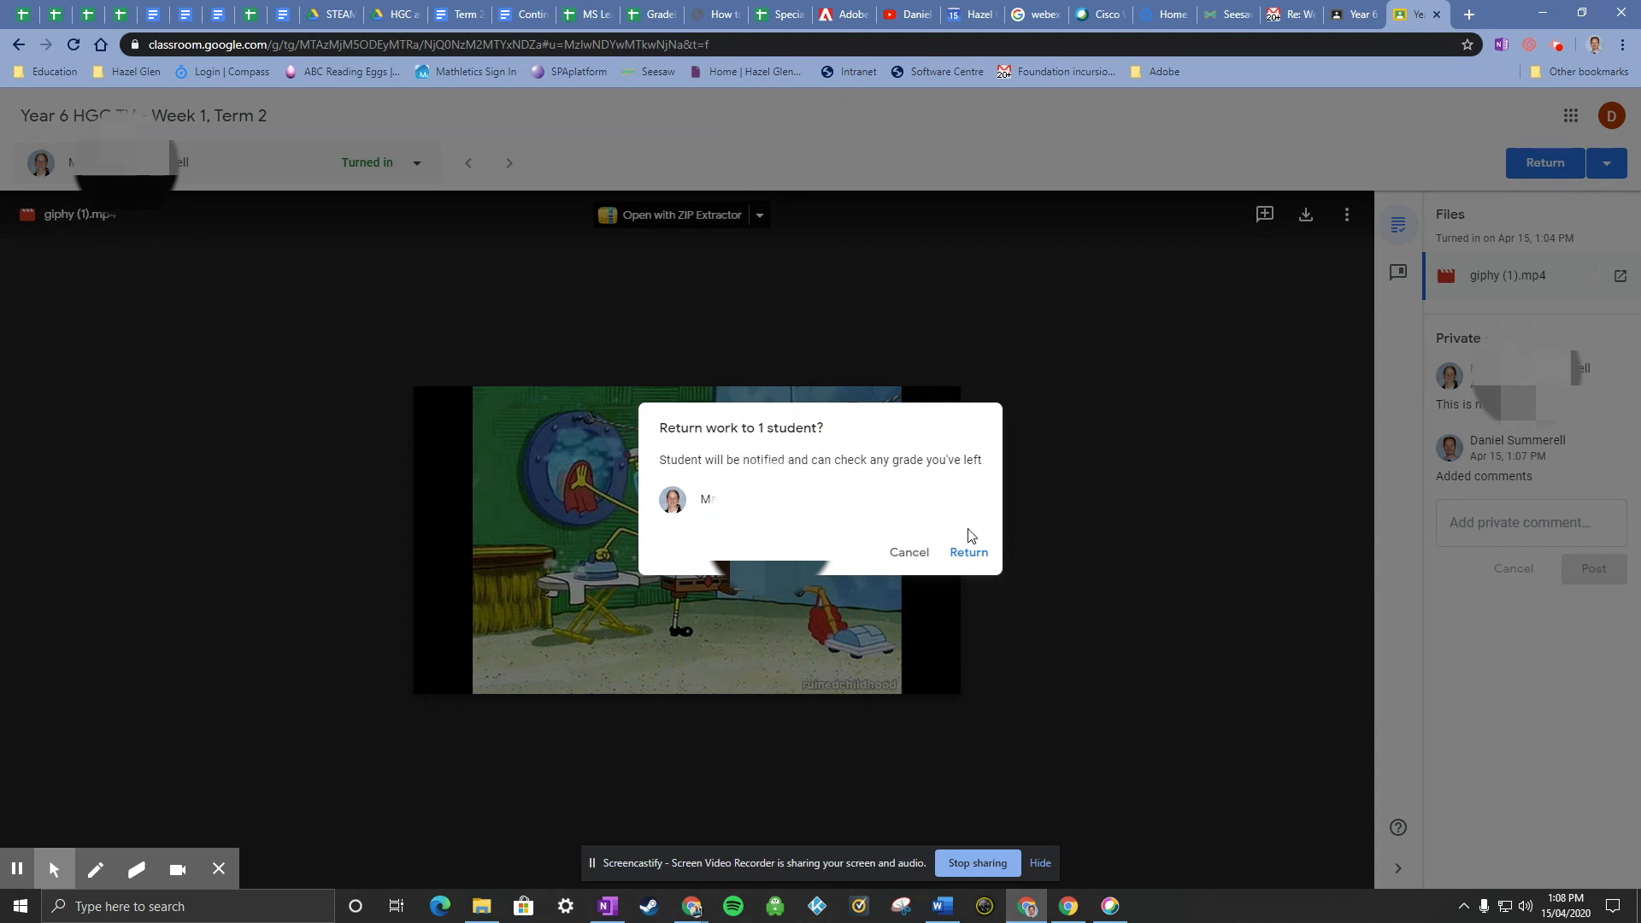
click(967, 551)
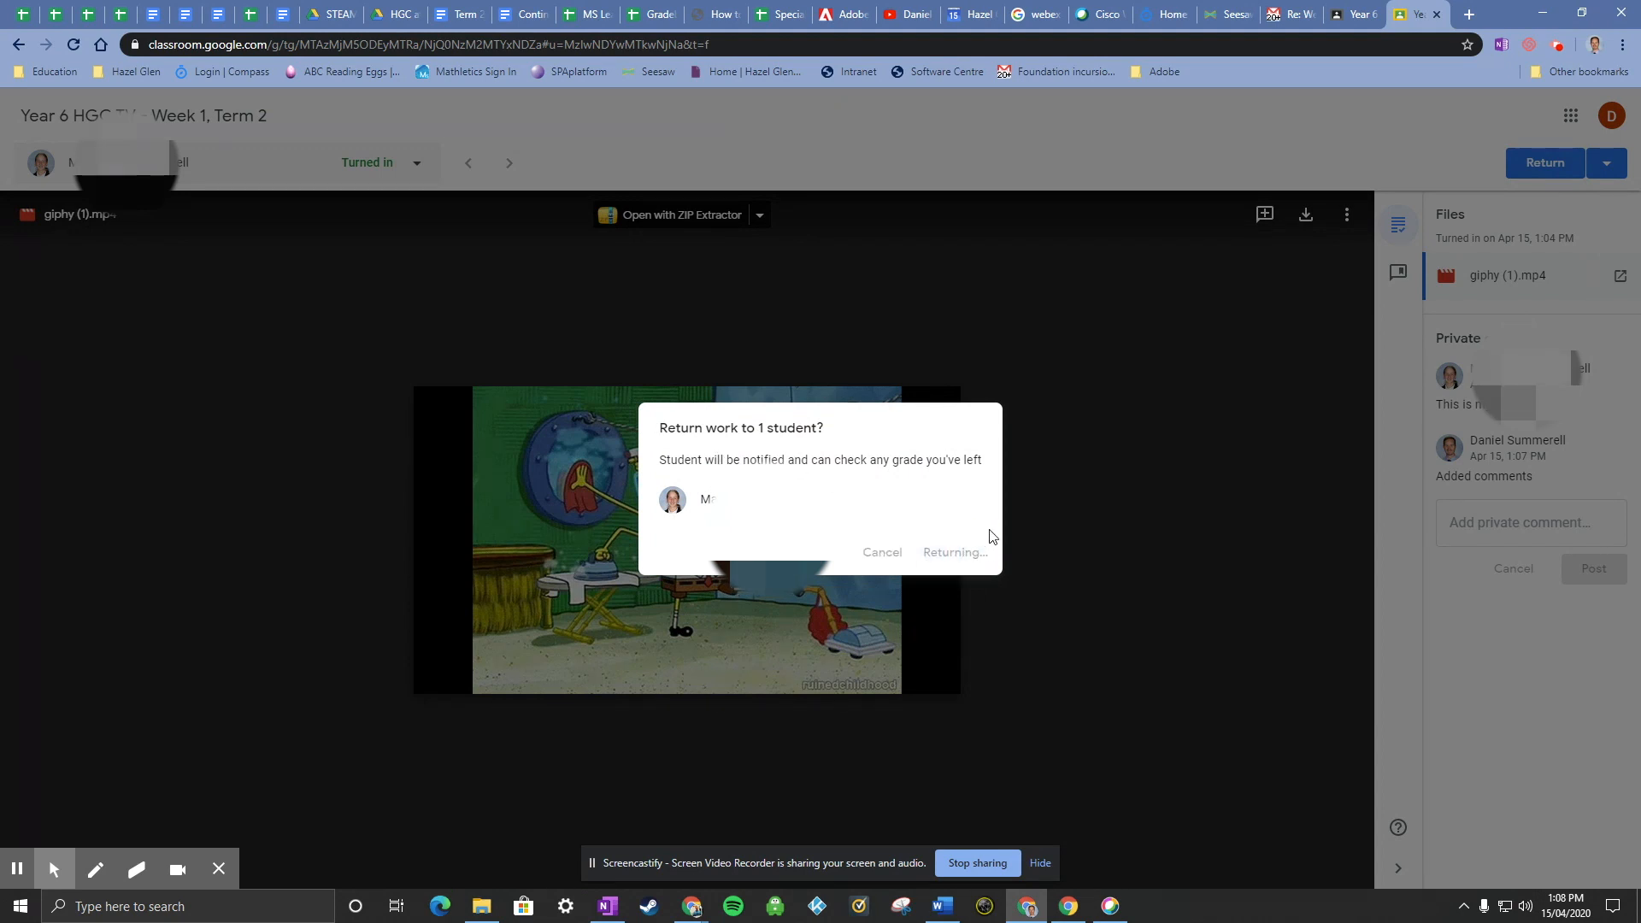
mouse_move(1067, 905)
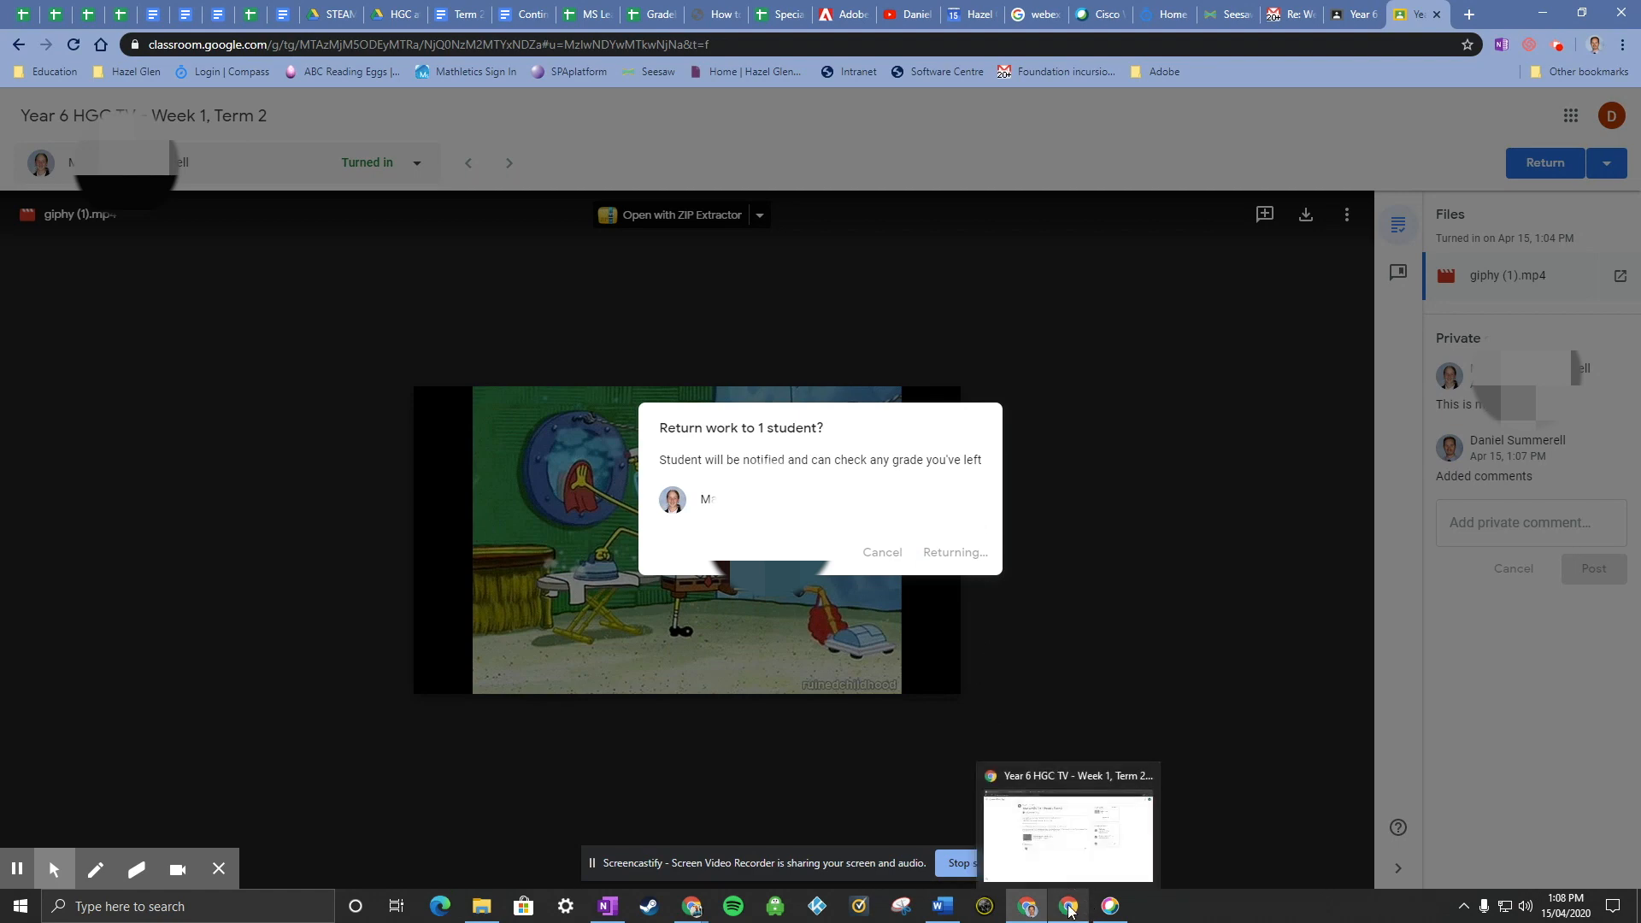
Step: In the student's window, expand Year 6 HGC TV in Classwork to see Returned status
click(952, 552)
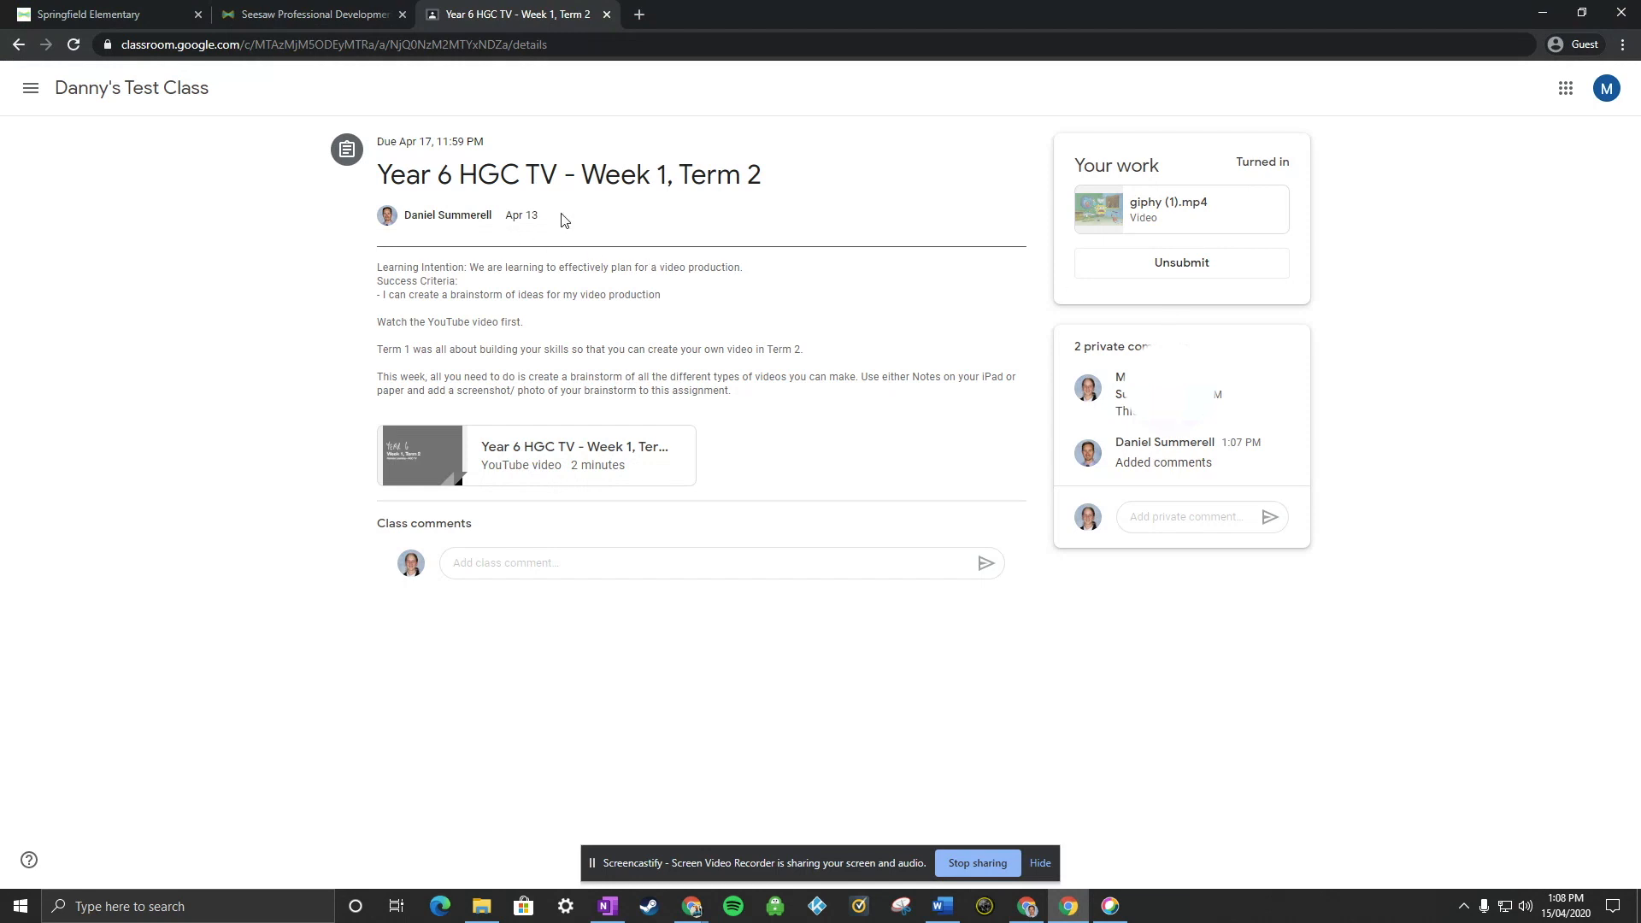
mouse_move(131, 89)
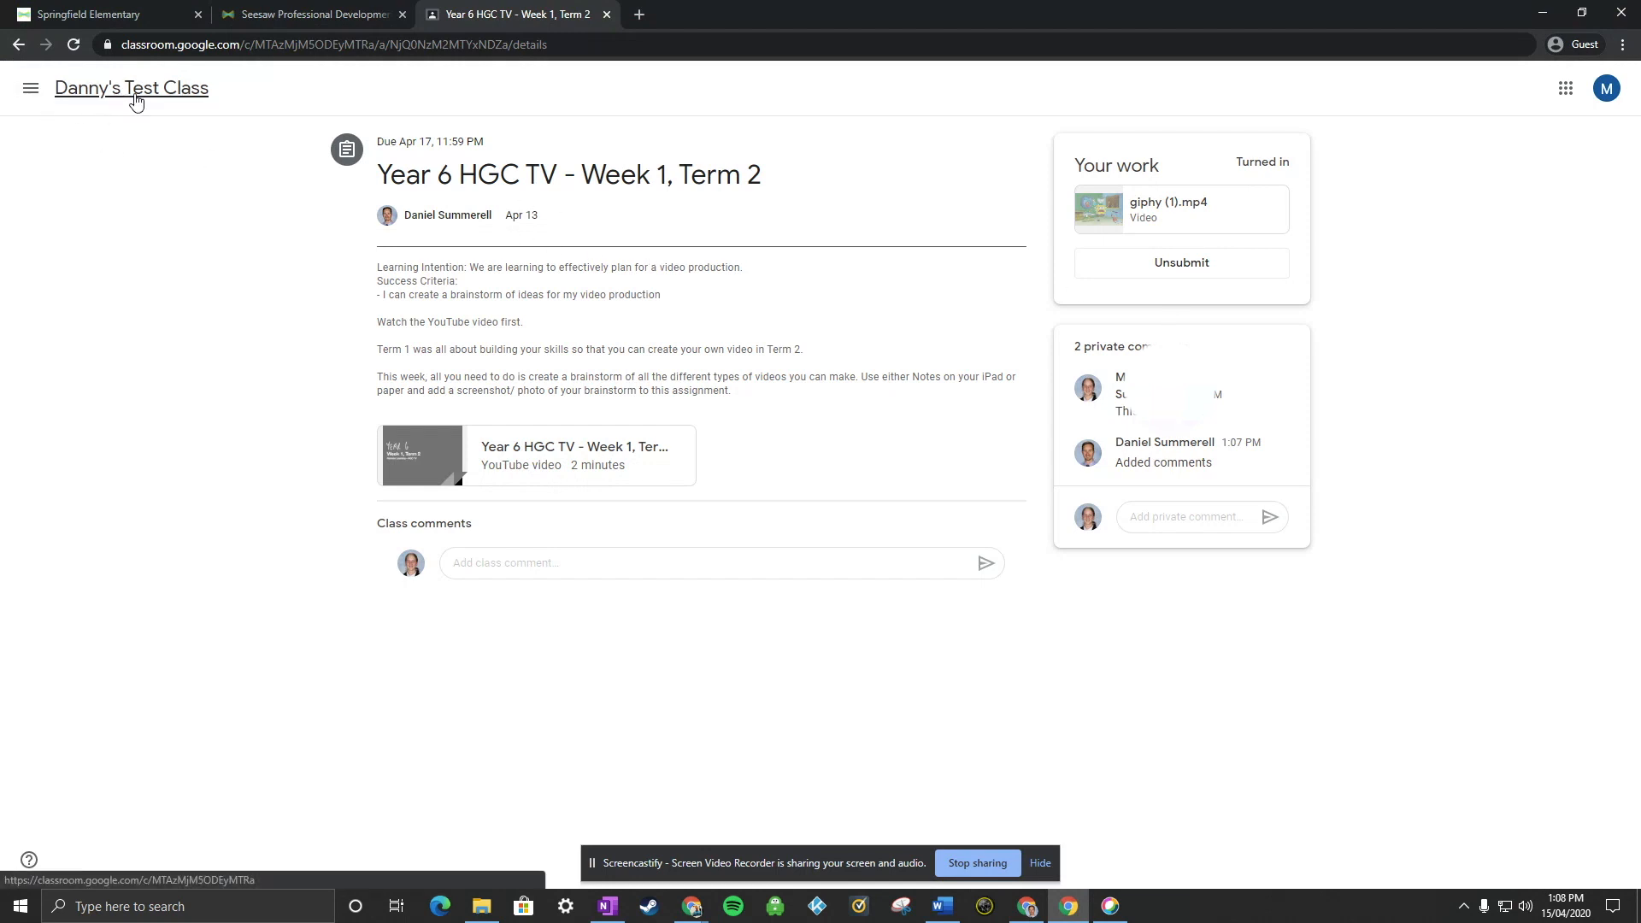
click(131, 88)
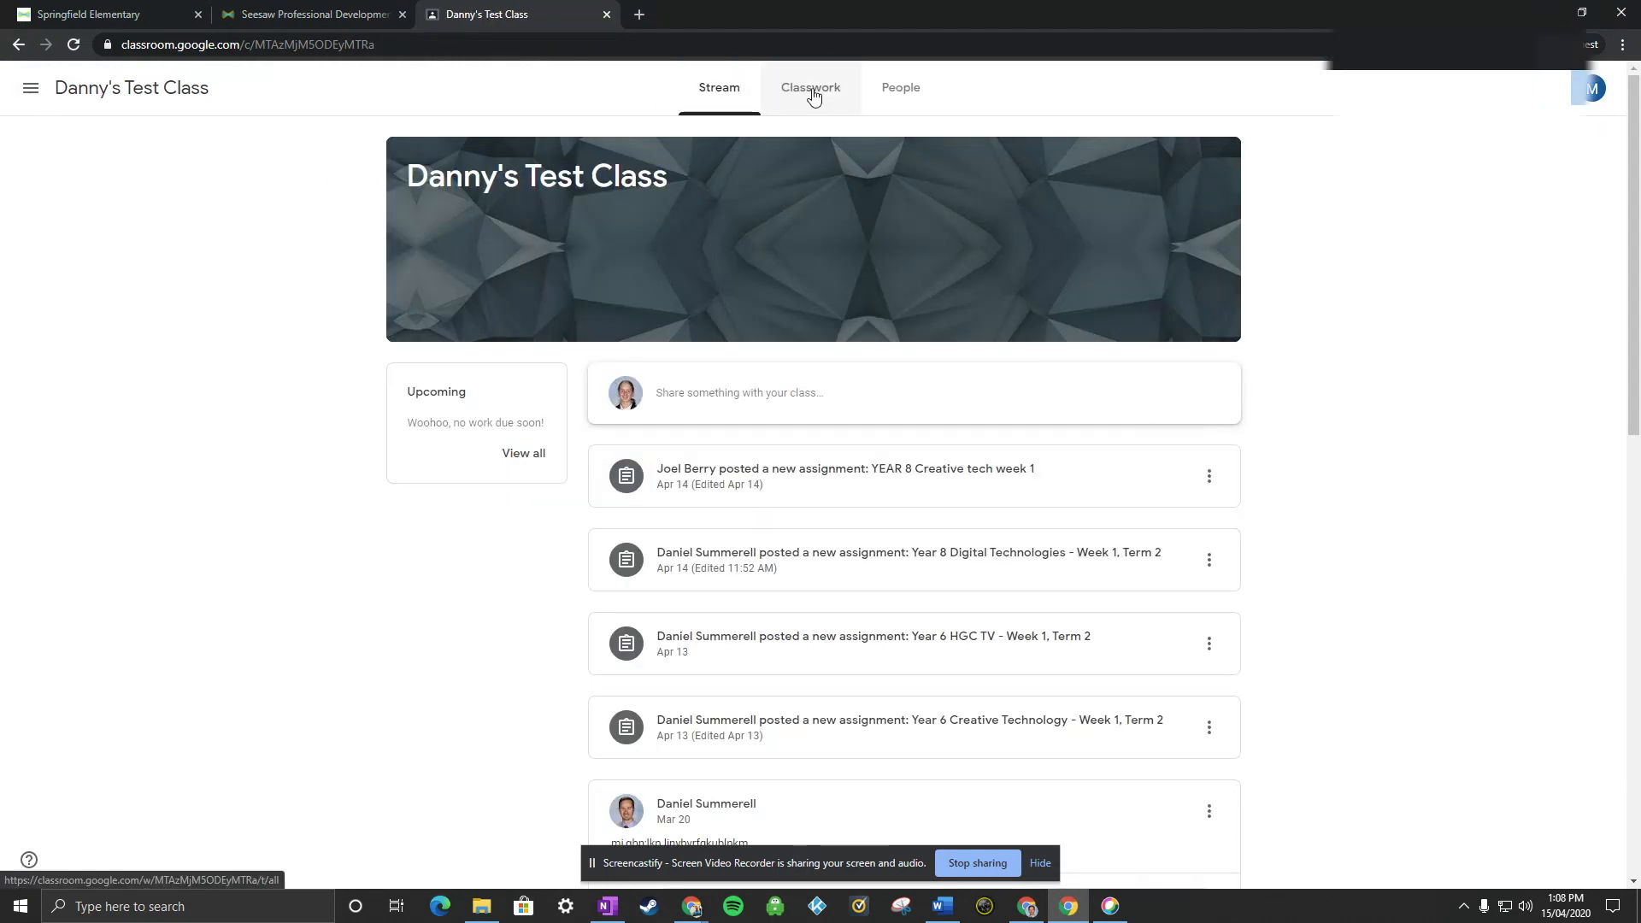
click(811, 87)
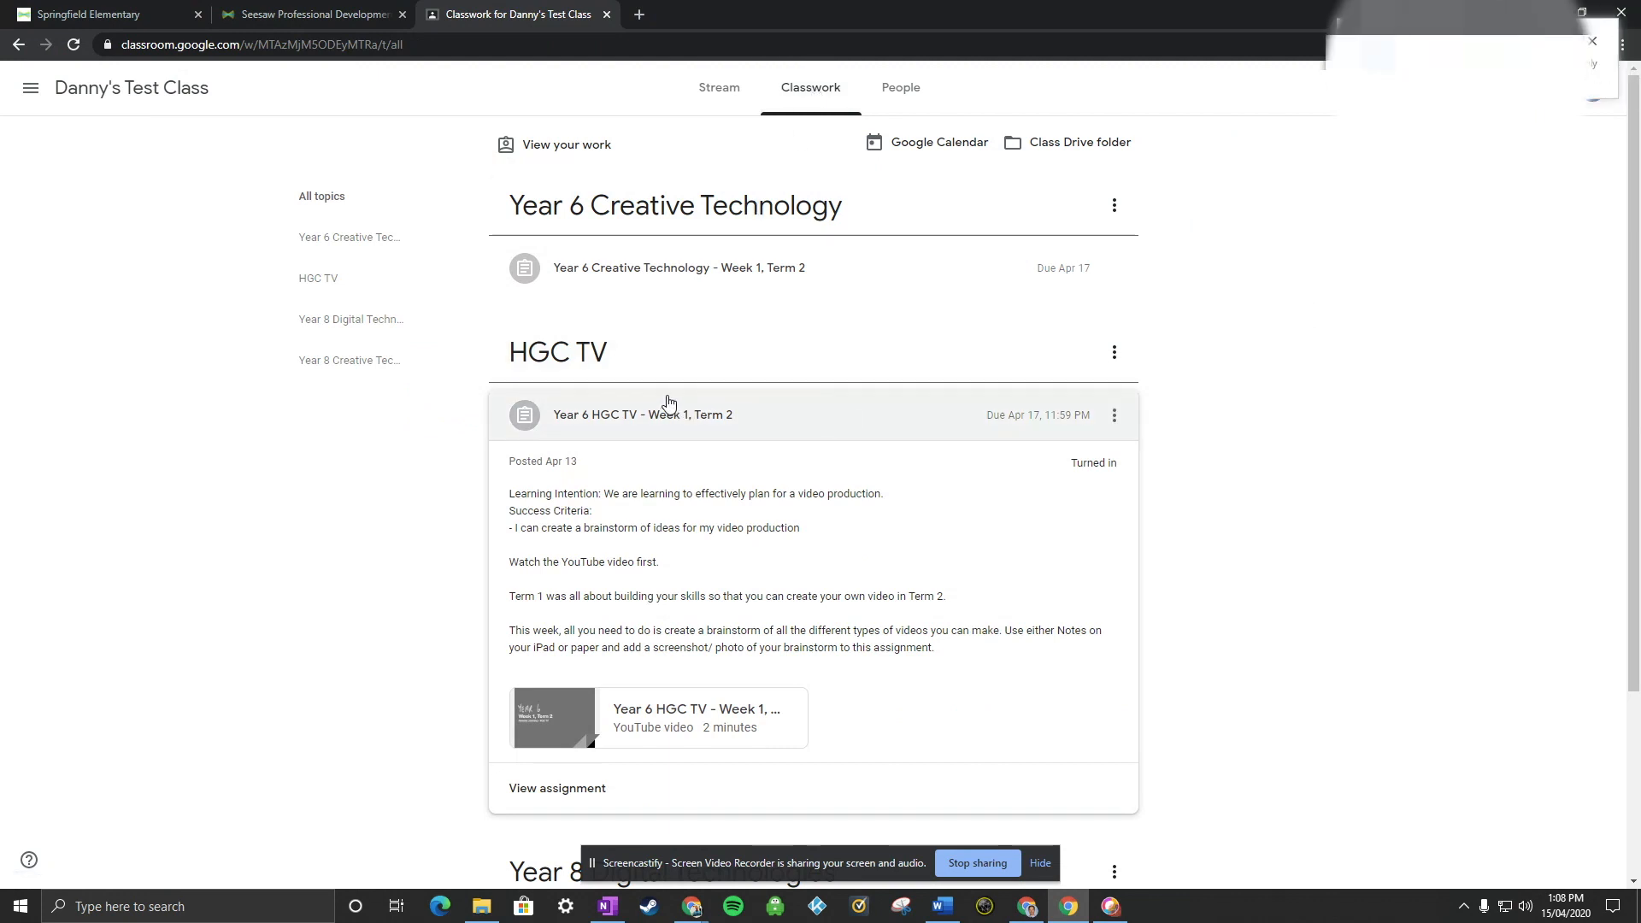
click(643, 415)
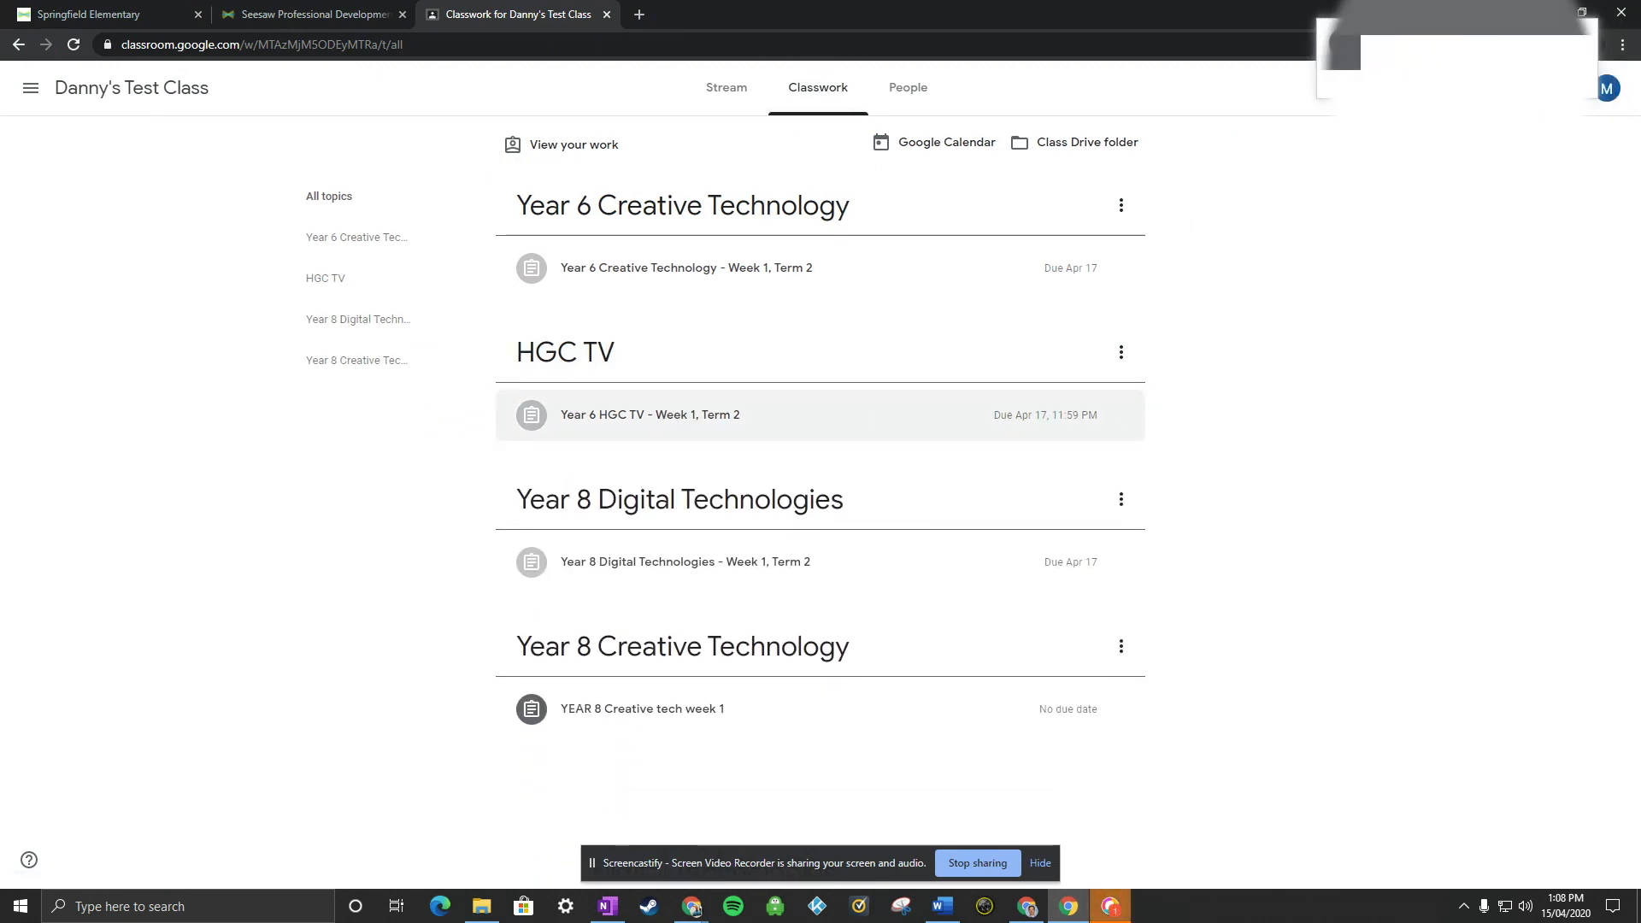
click(649, 415)
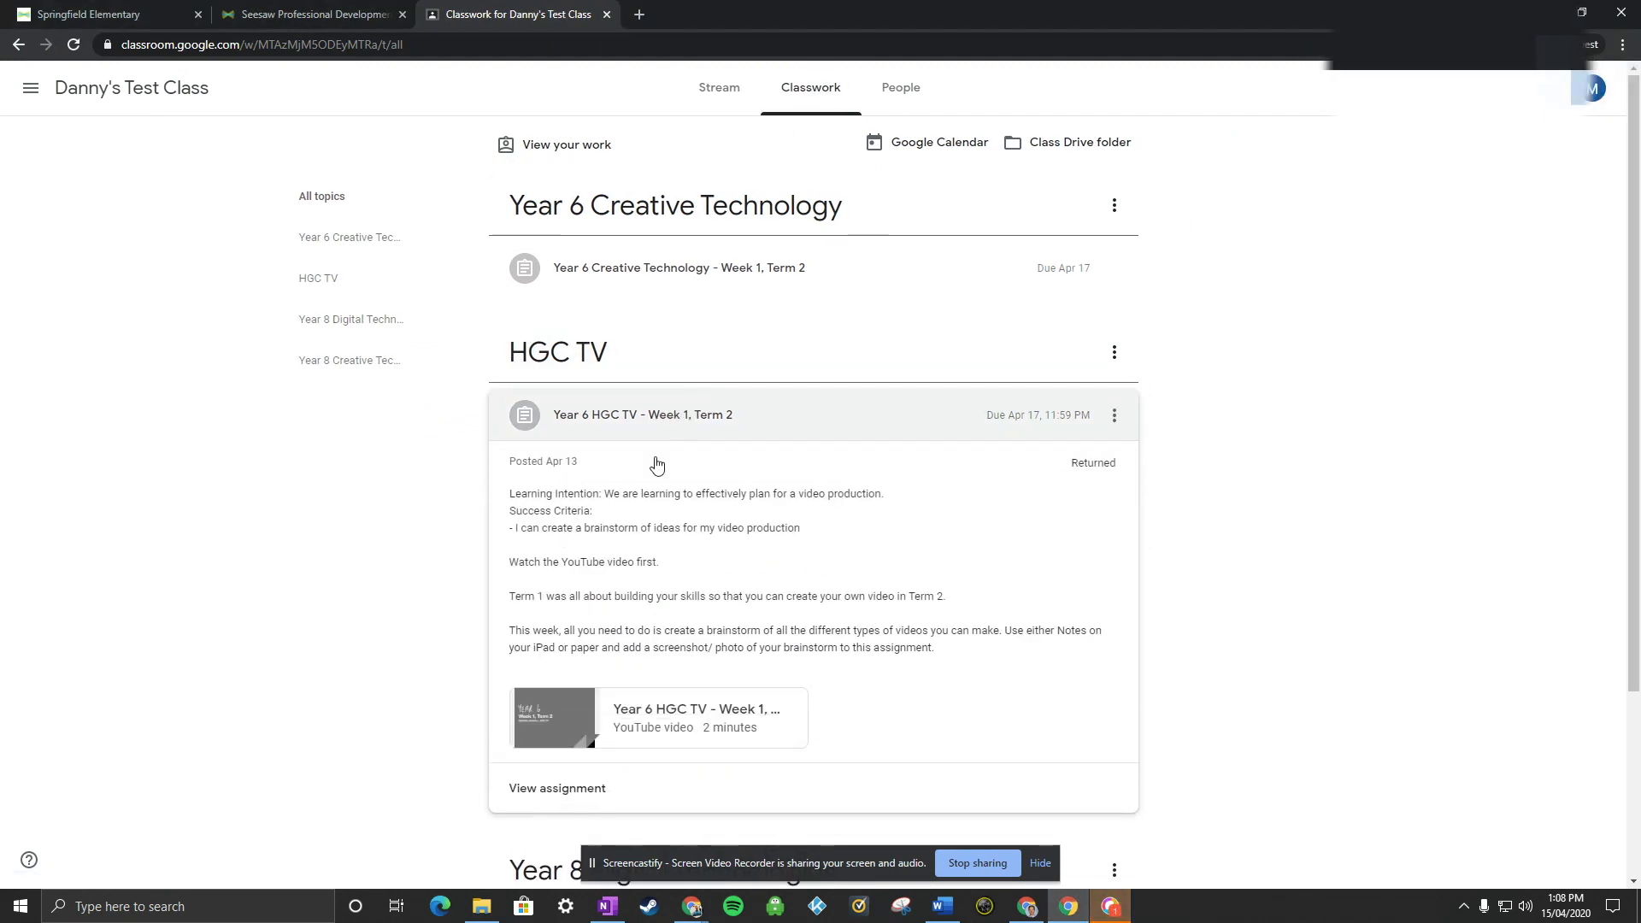
mouse_move(1006, 441)
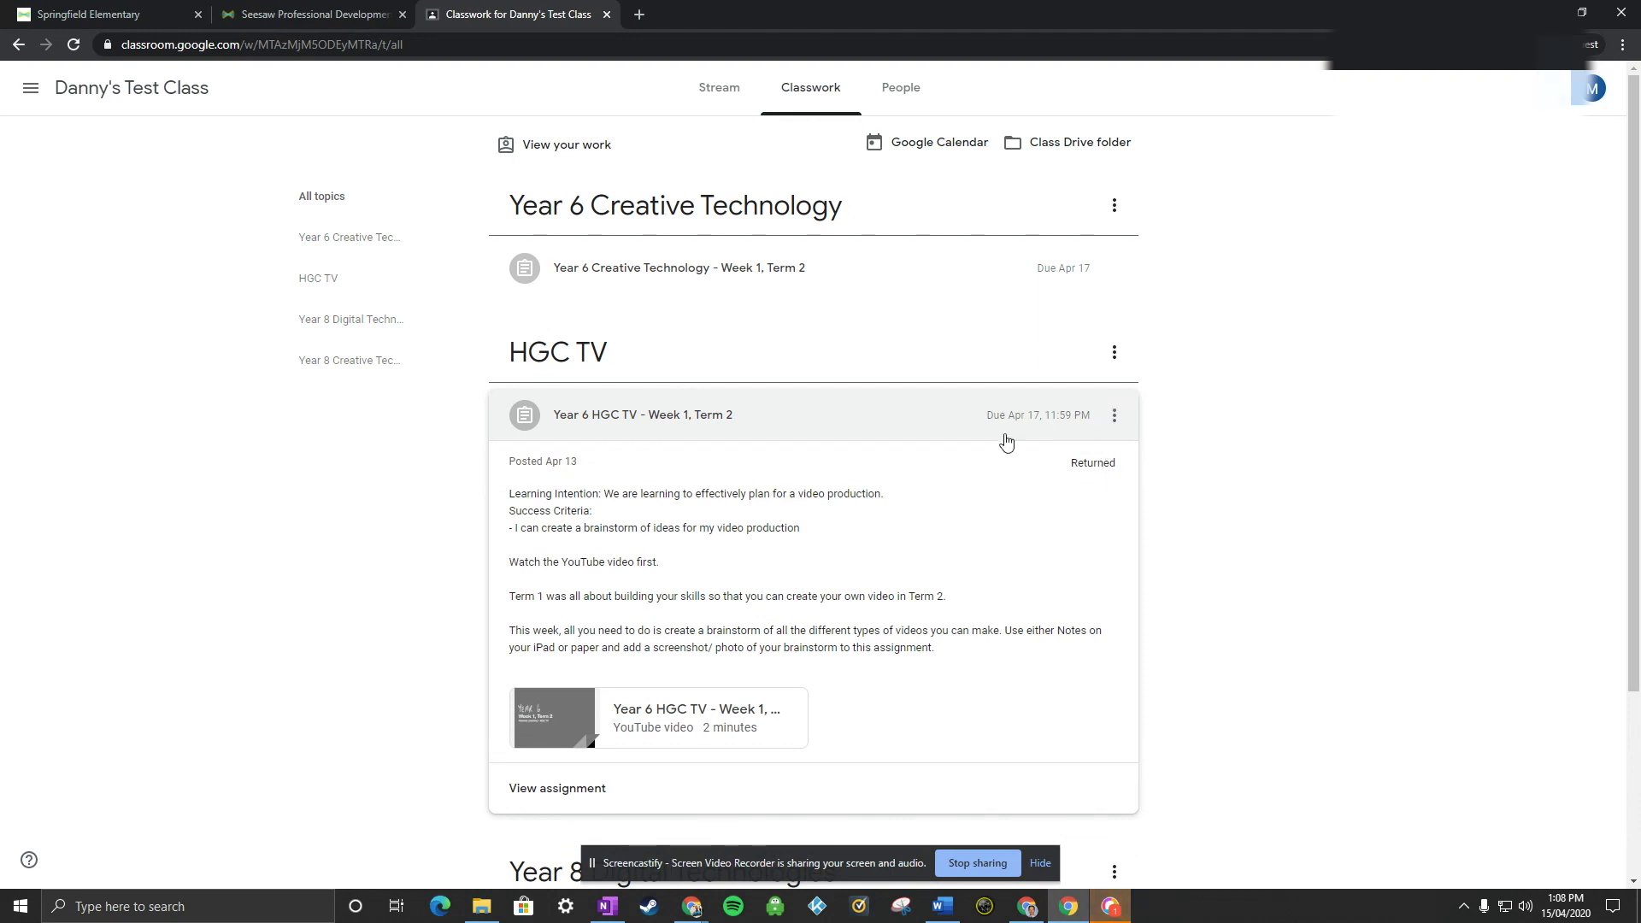
mouse_move(615, 808)
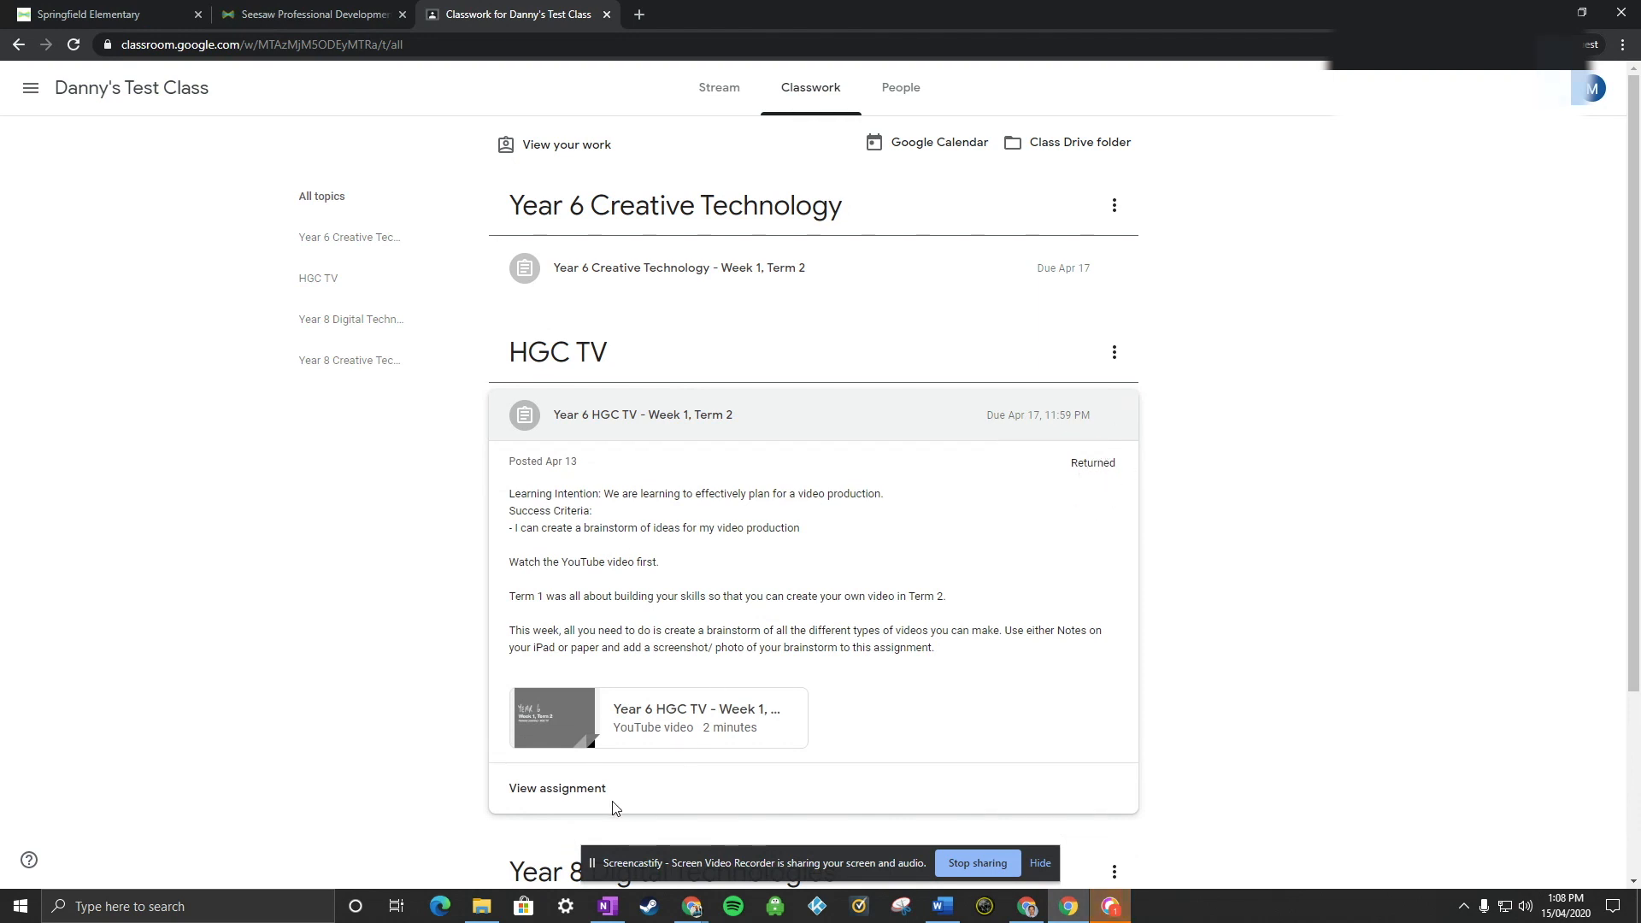
Step: Open the Year 6 HGC TV assignment page showing the returned video and comment
click(556, 788)
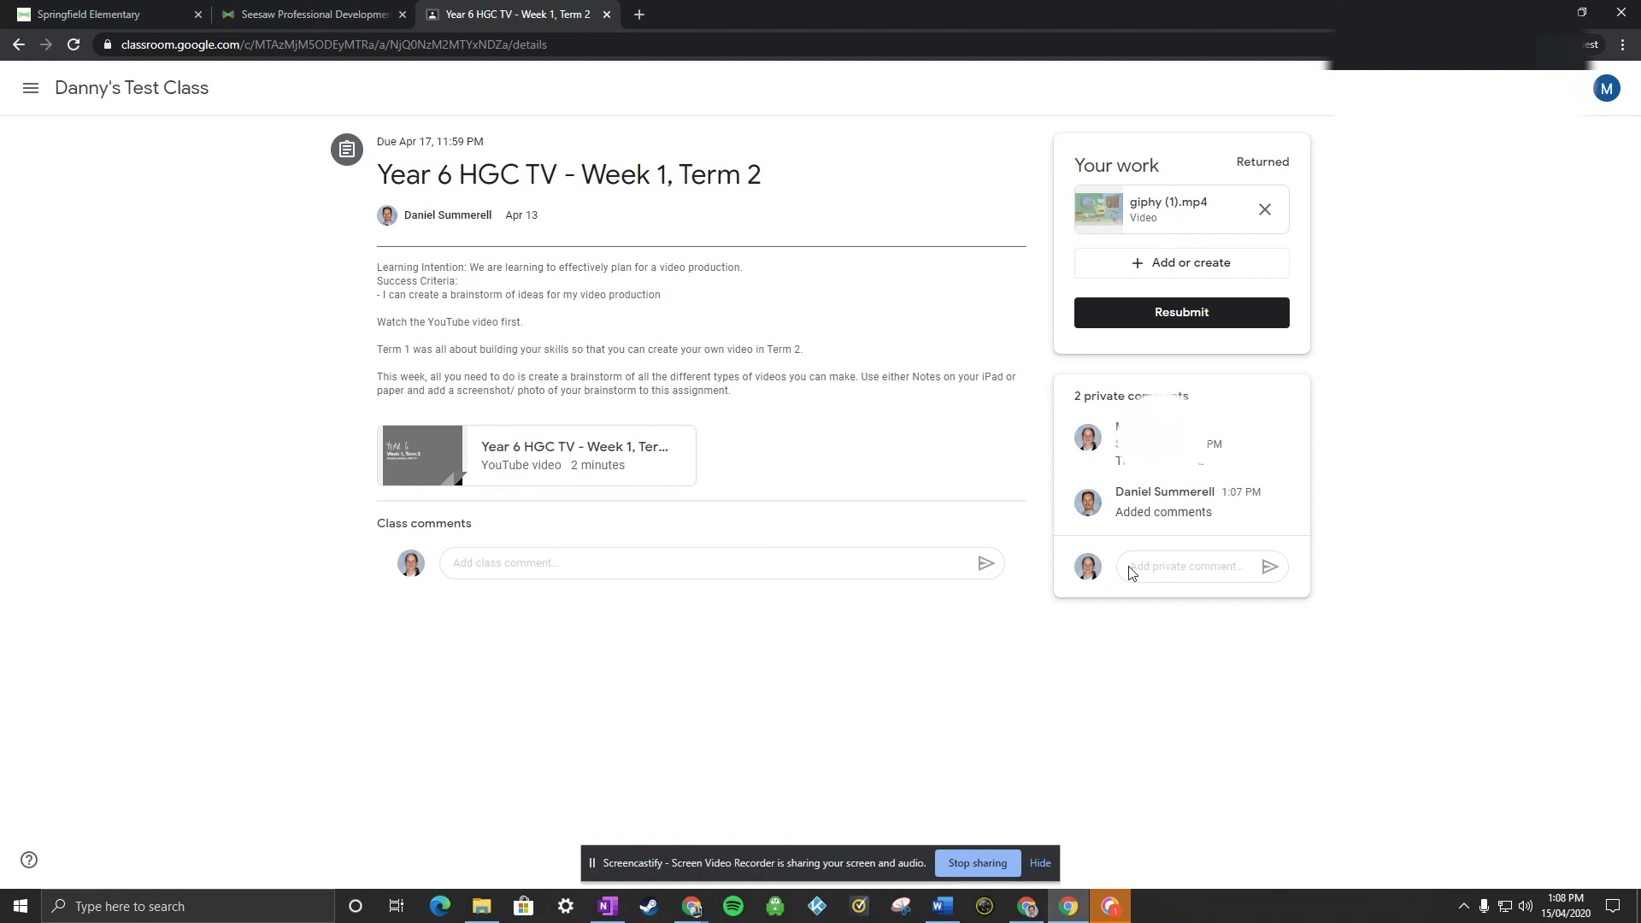
mouse_move(1138, 537)
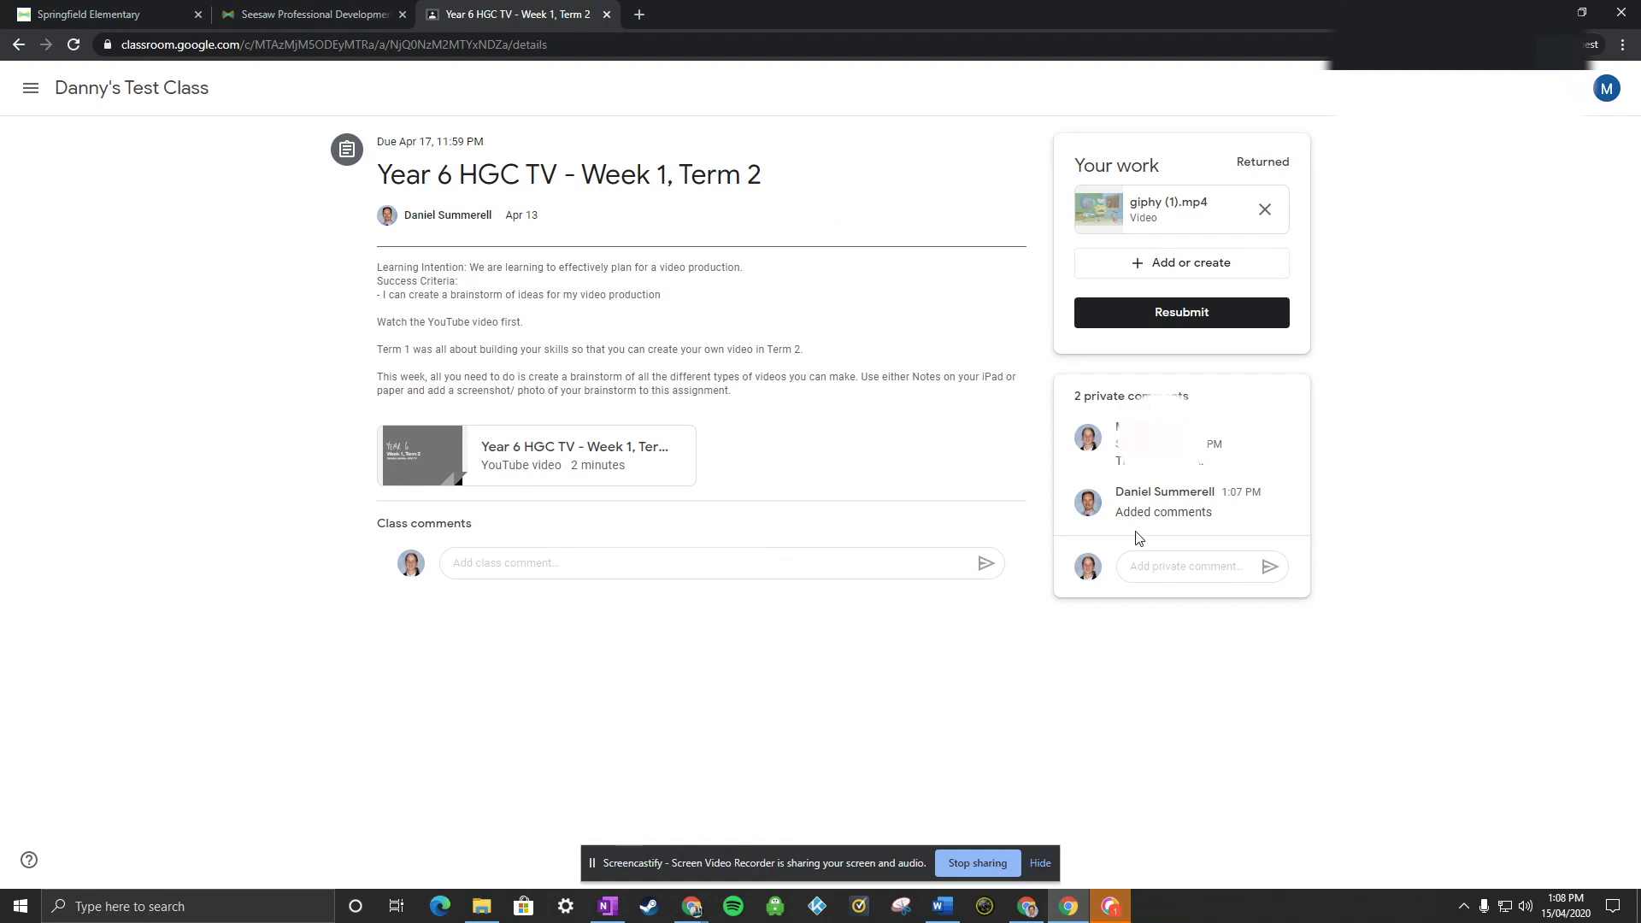
mouse_move(1151, 537)
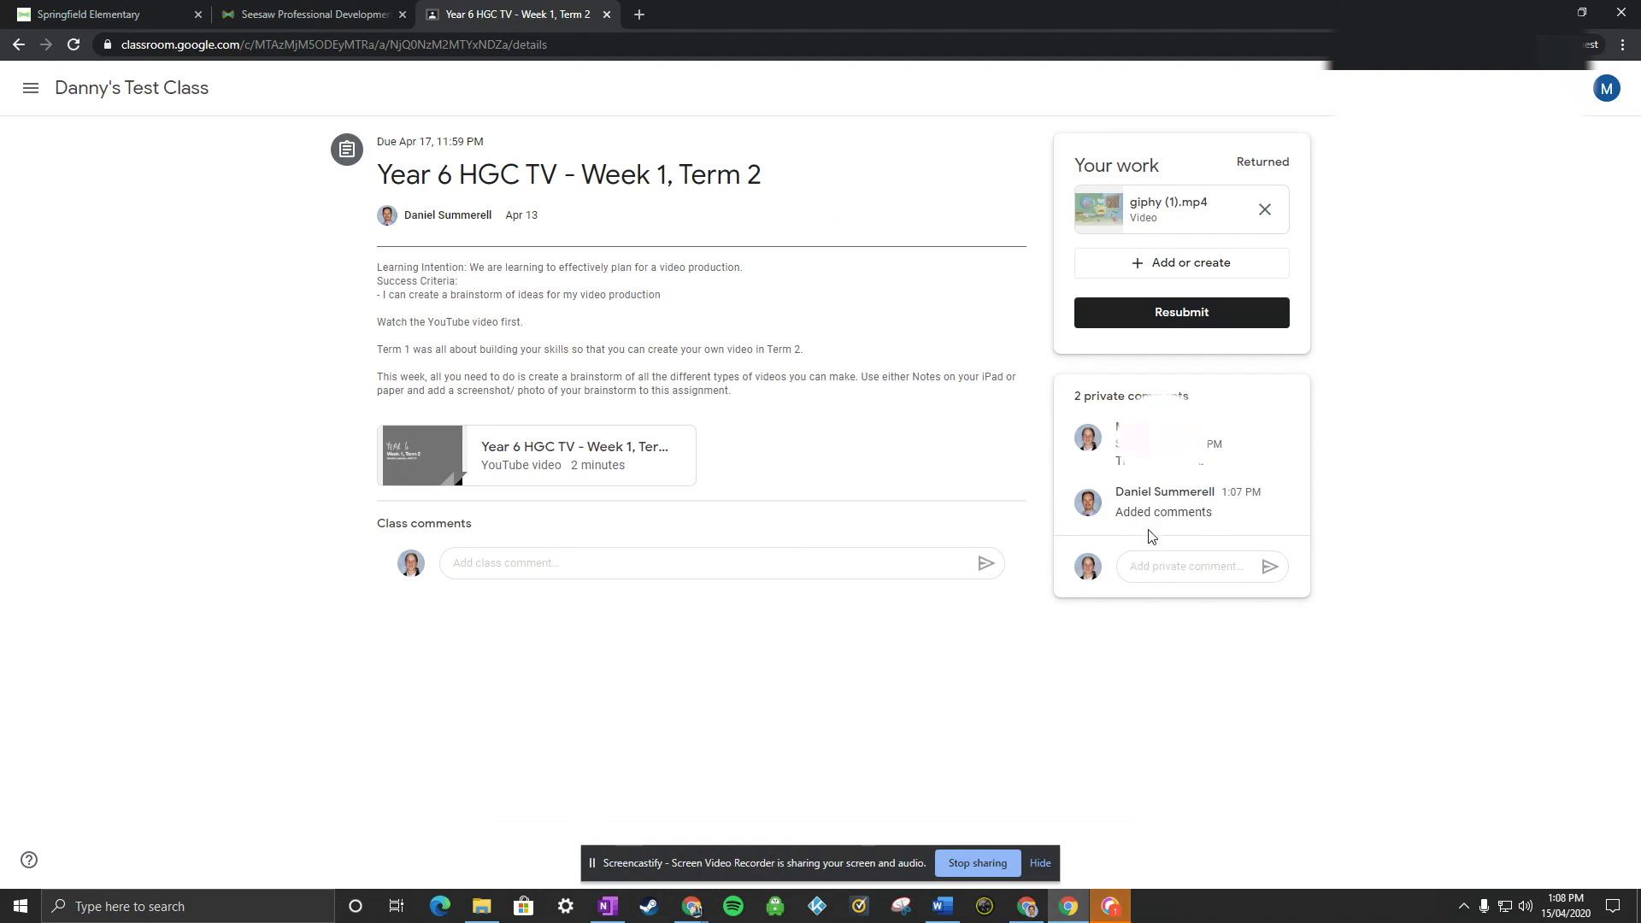
mouse_move(1095, 526)
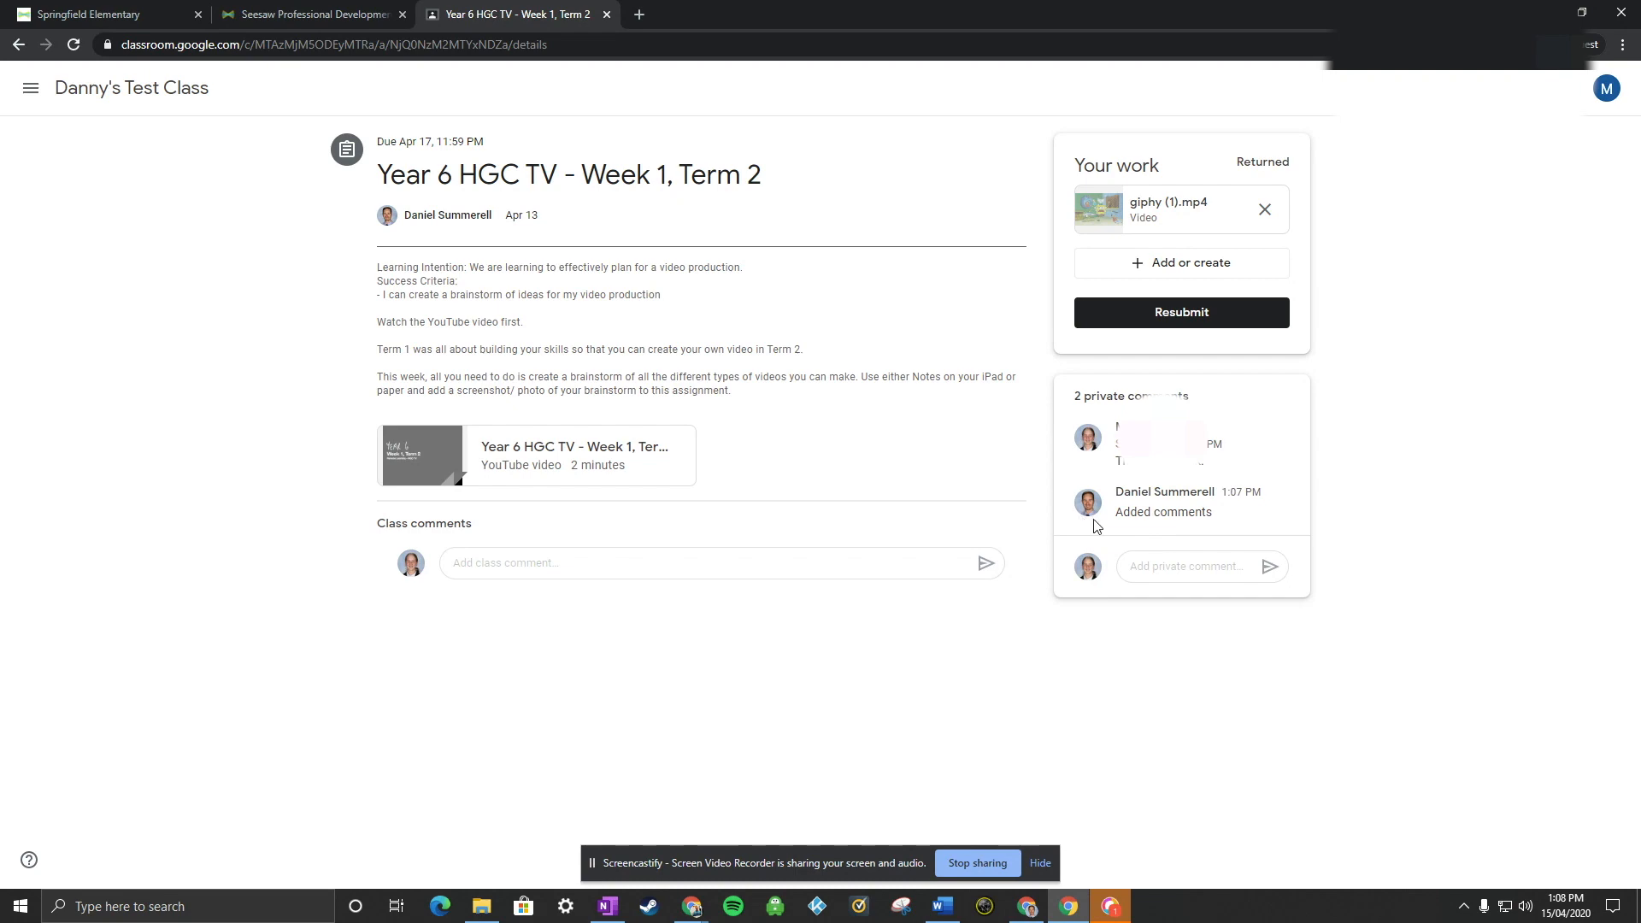
mouse_move(1087, 803)
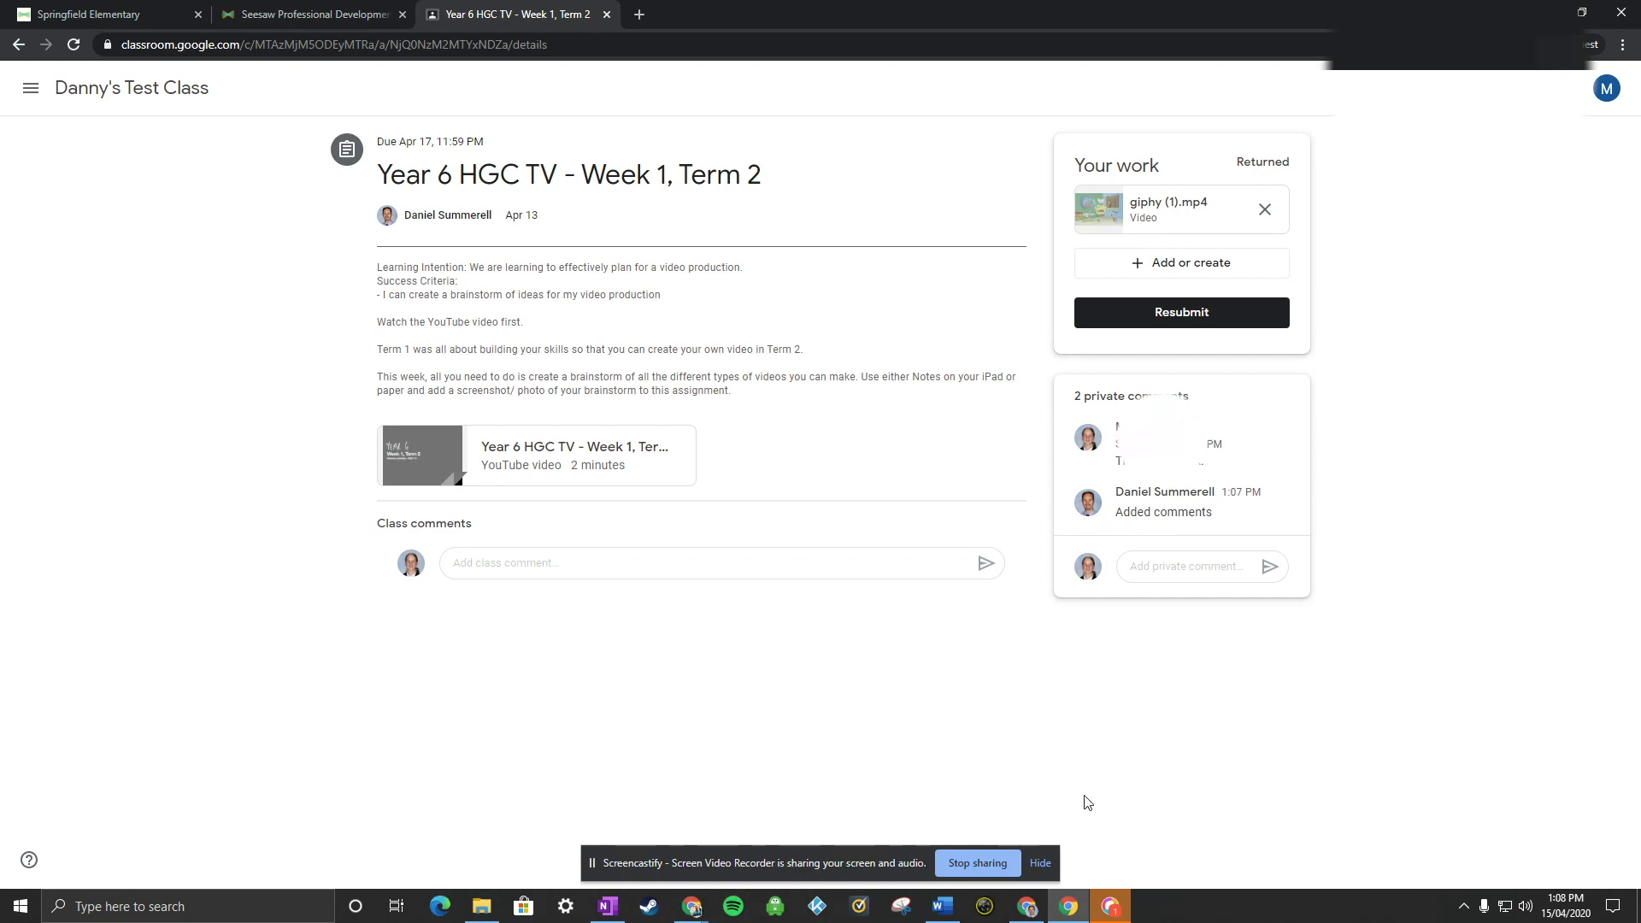